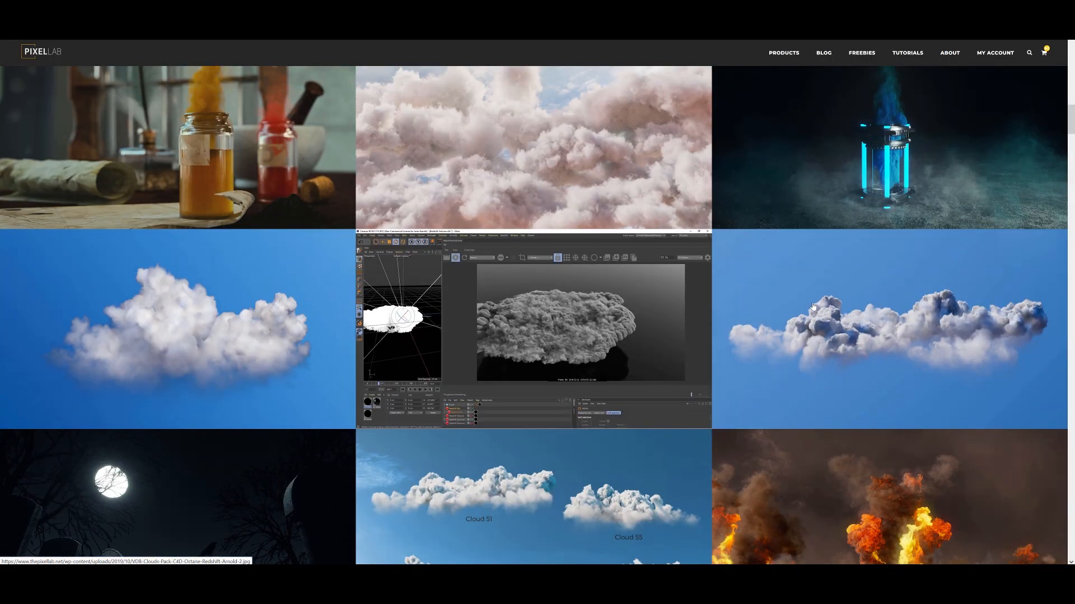
# Scroll the Superluminal Stardust page down and play the Stardust promo video.
pyautogui.scroll(-3)
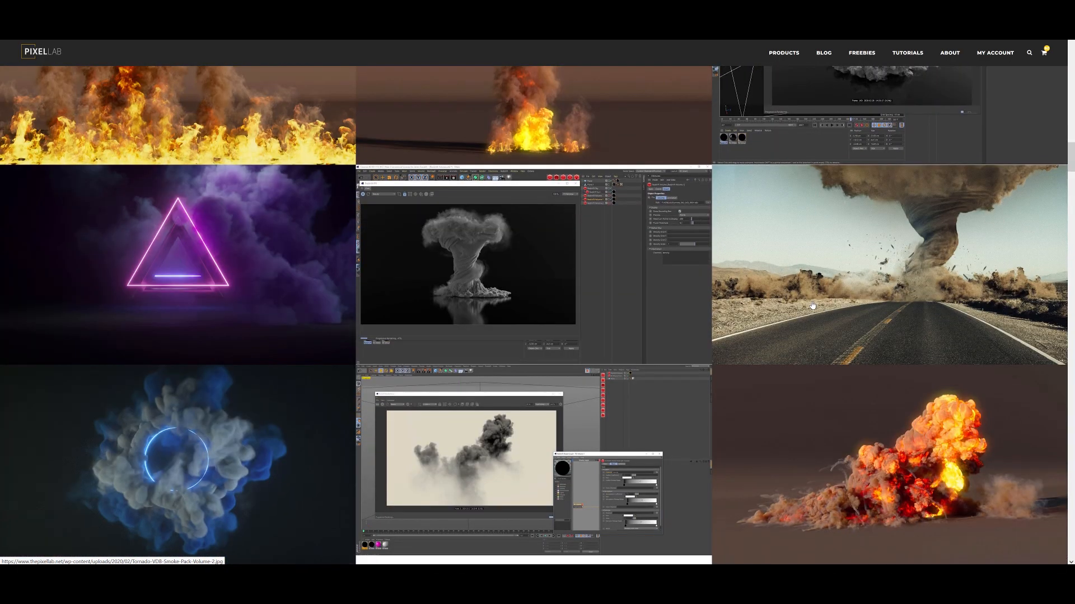
pyautogui.scroll(-3)
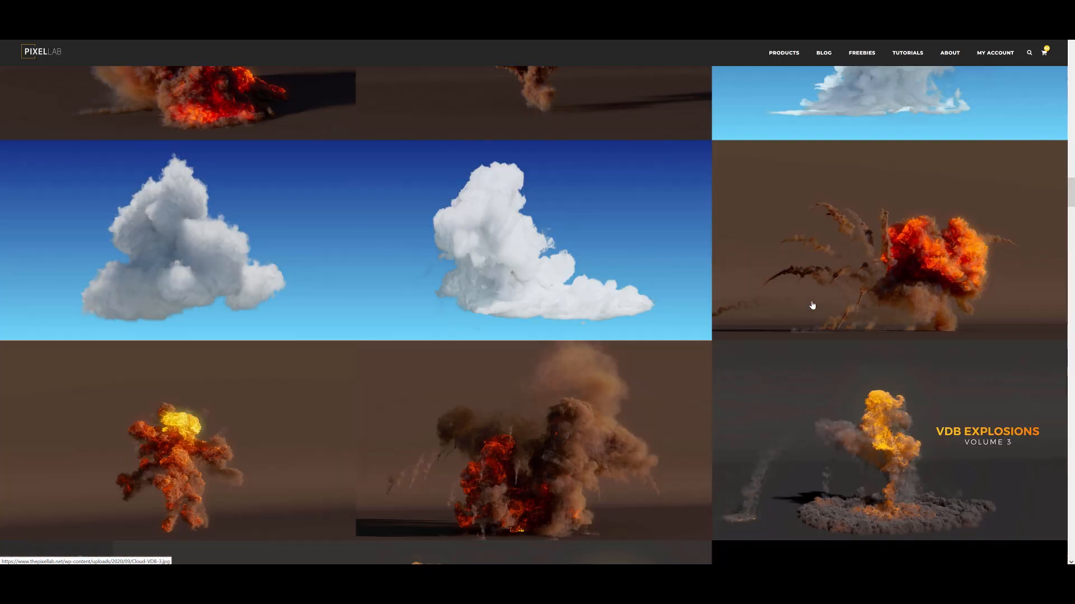
pyautogui.scroll(-3)
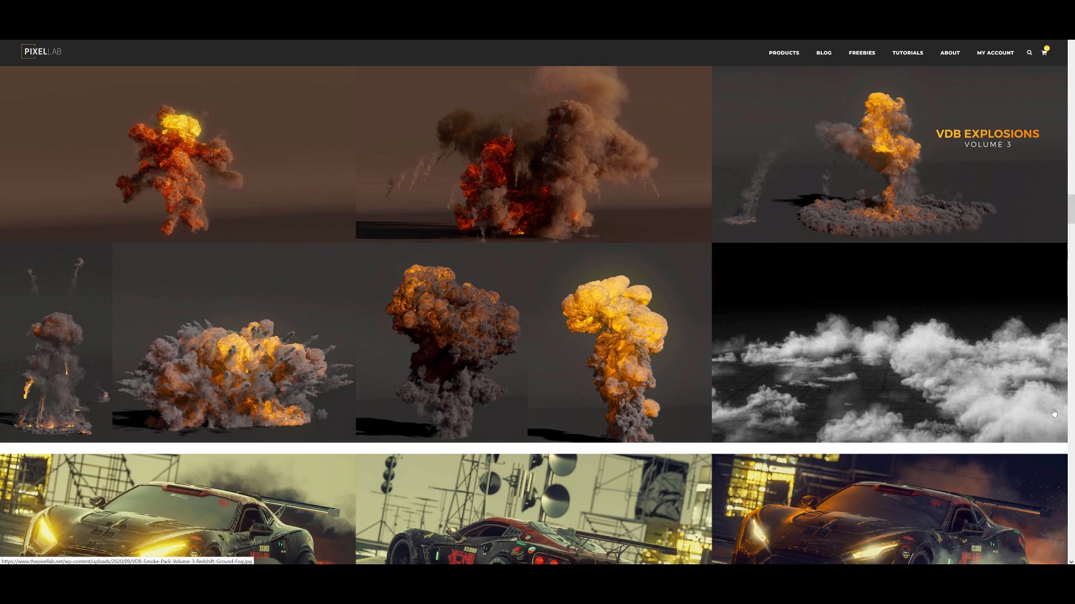
pyautogui.scroll(-3)
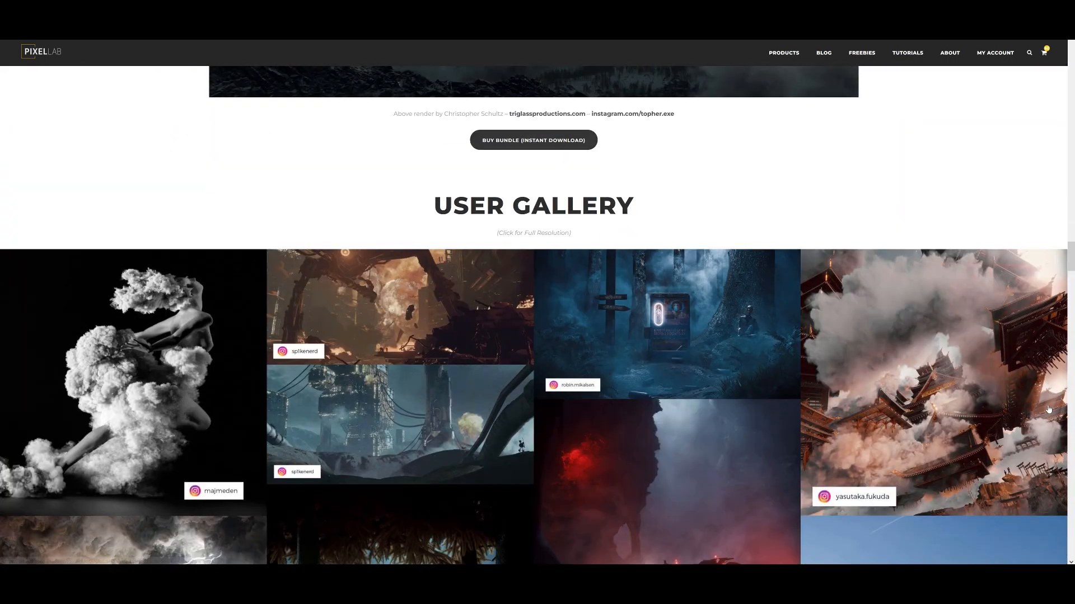
pyautogui.scroll(-3)
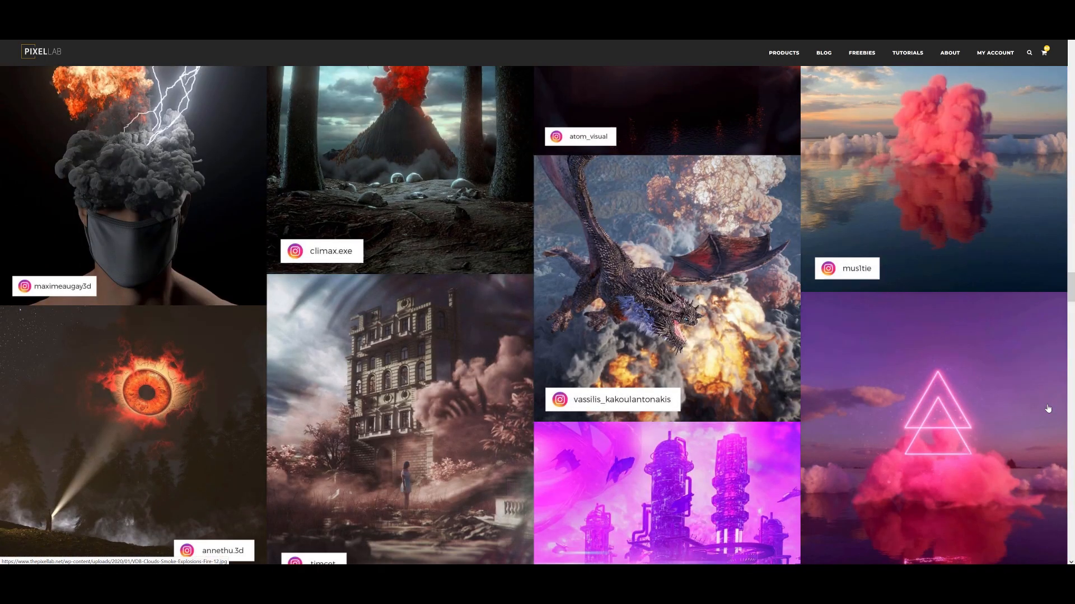
pyautogui.scroll(-3)
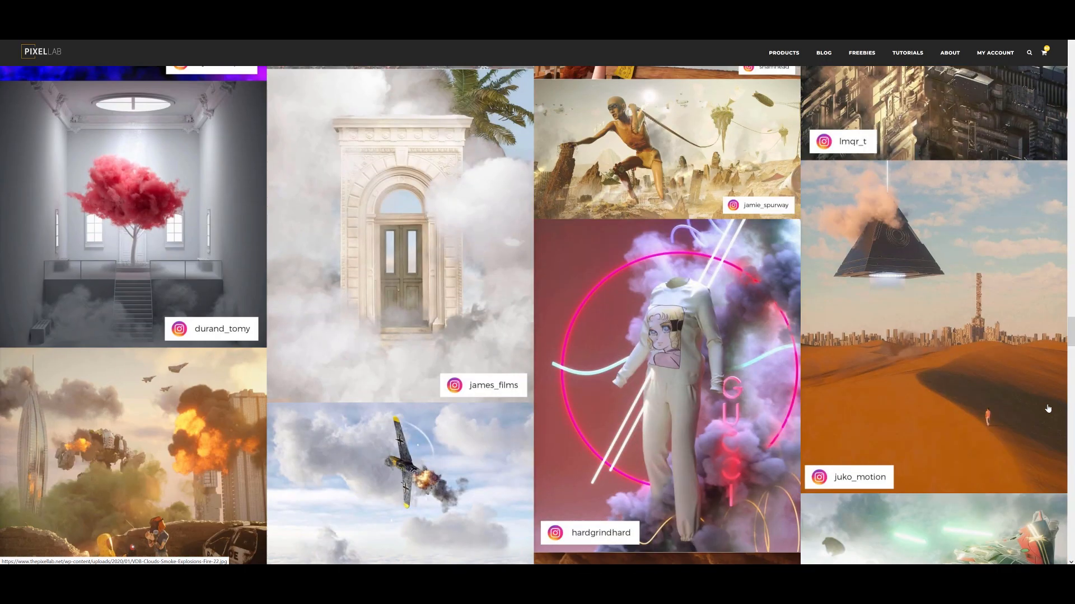
pyautogui.scroll(-3)
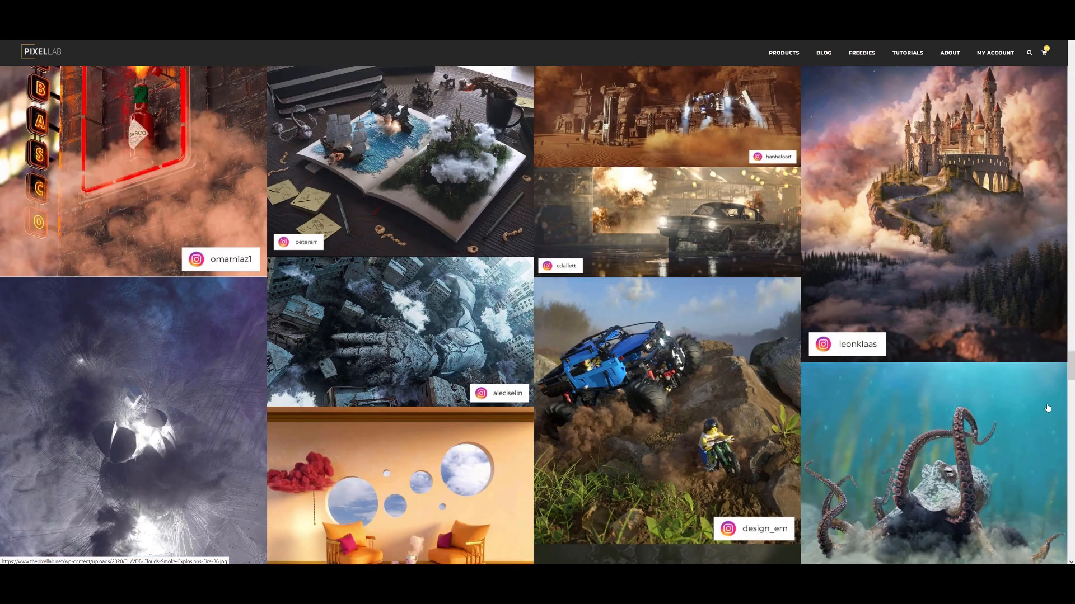
pyautogui.scroll(-3)
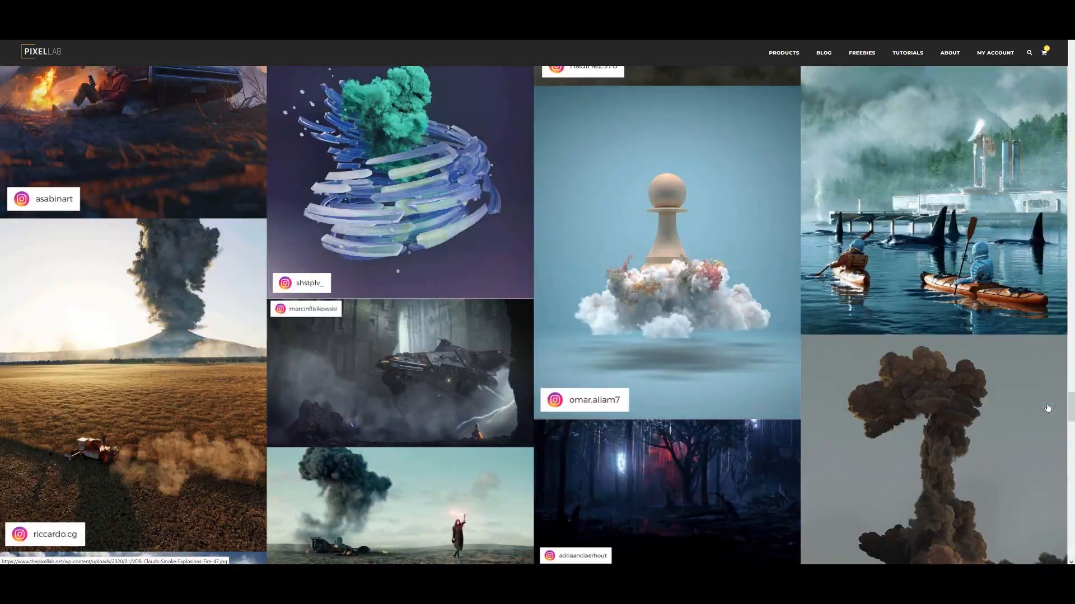
pyautogui.scroll(-3)
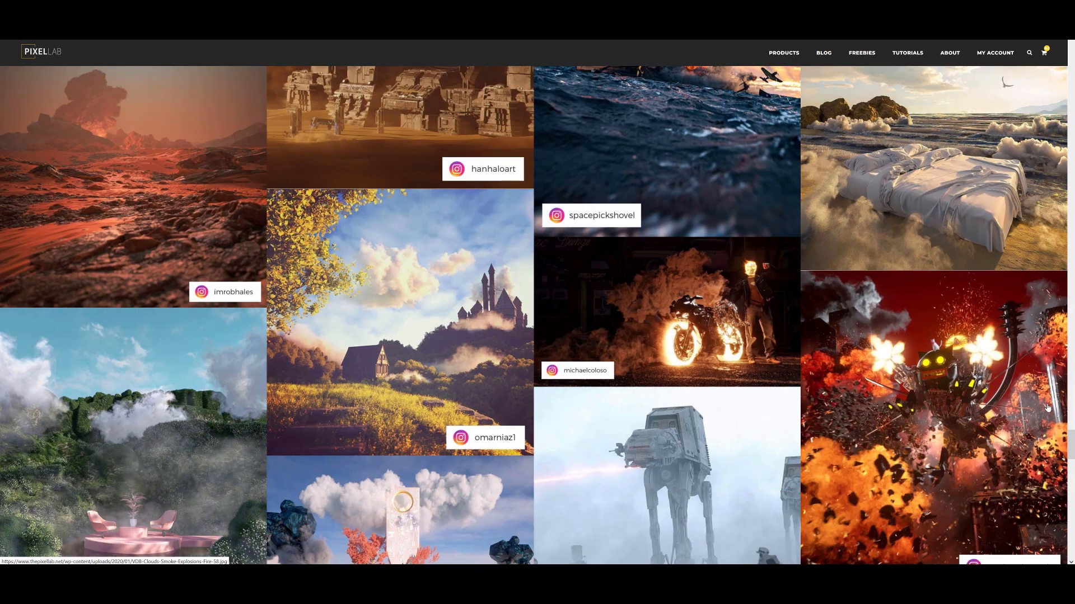
pyautogui.scroll(-3)
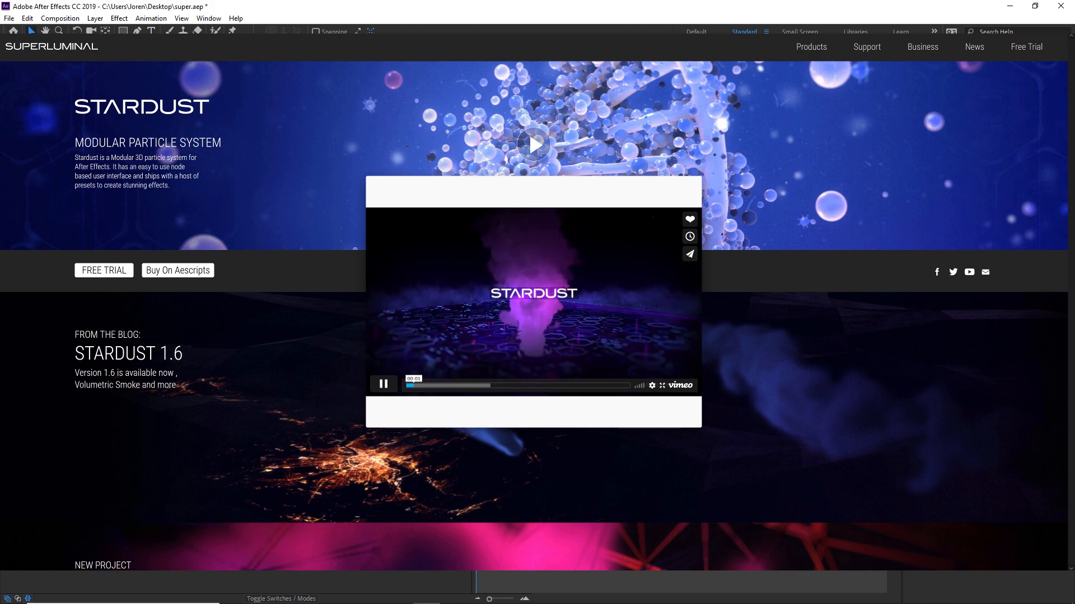
pyautogui.click(382, 384)
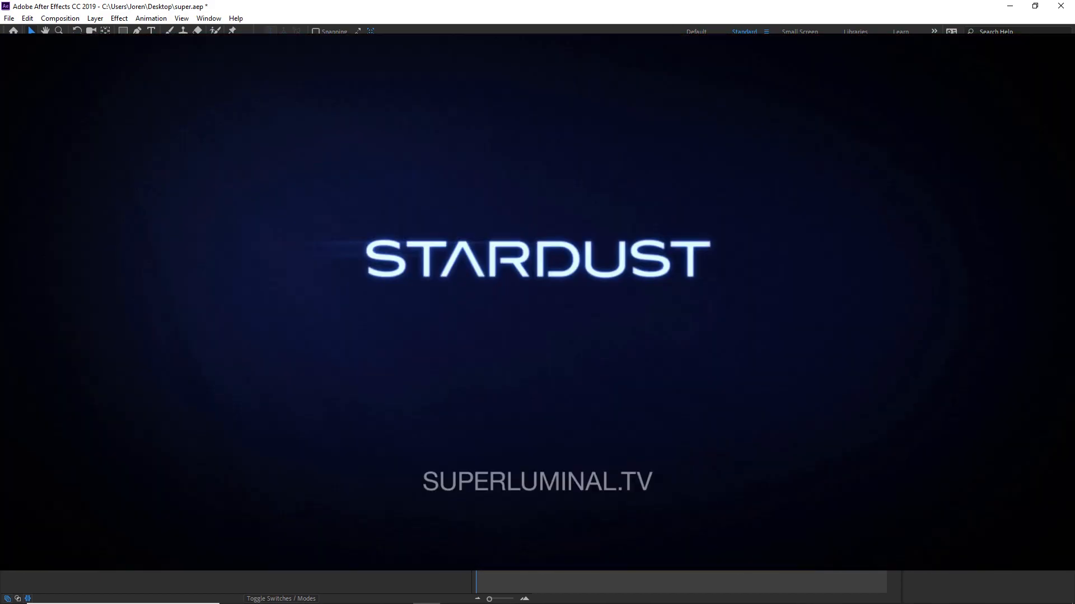
pyautogui.click(95, 18)
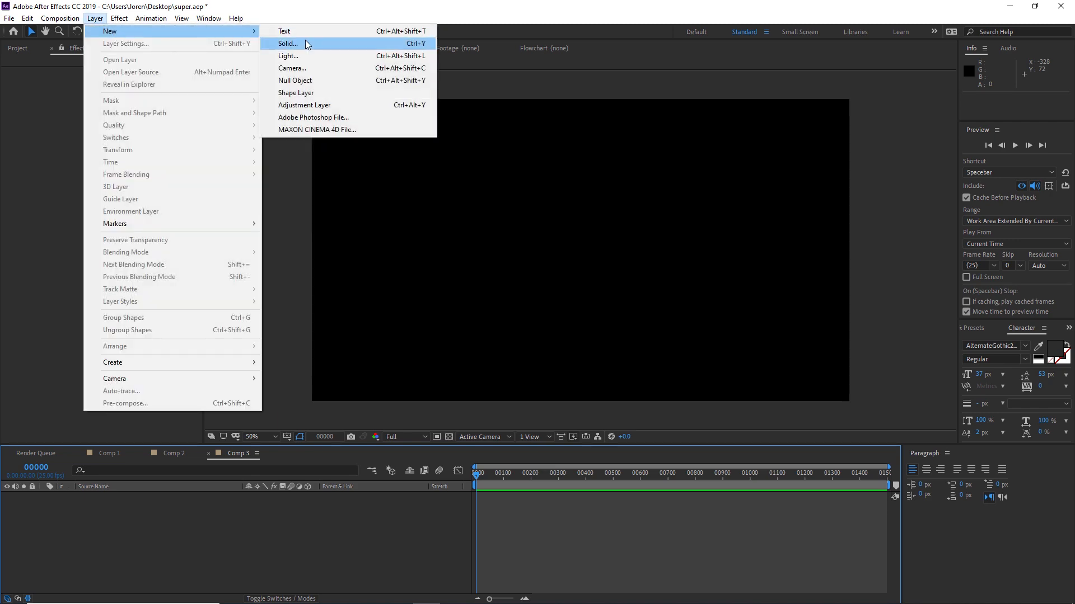
# Add a Stardust solid to Comp 3 and delete its default Emitter and Particle nodes.
pyautogui.click(287, 43)
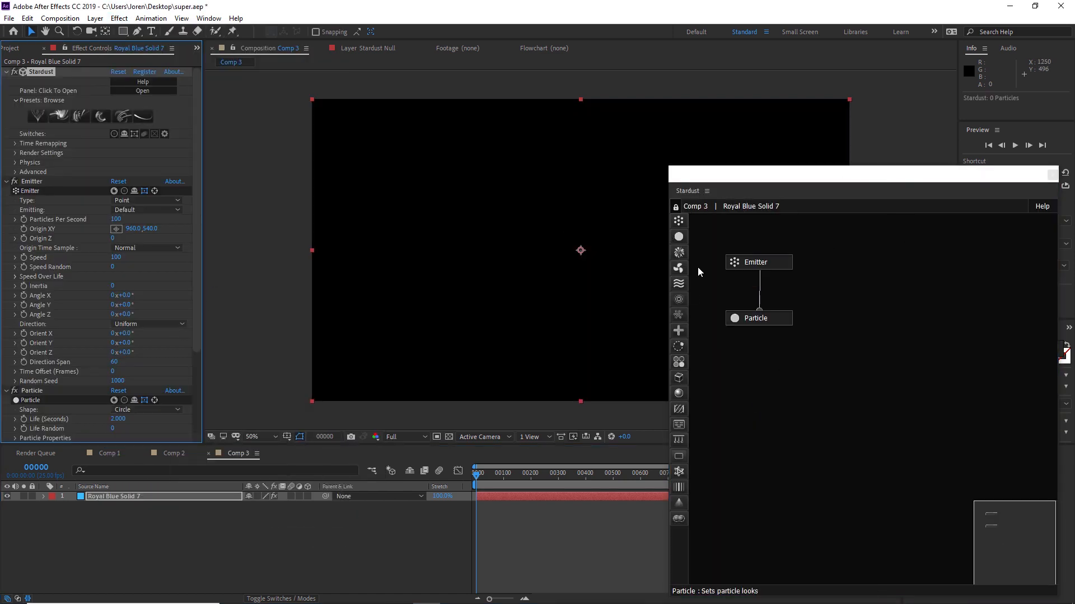
pyautogui.click(7, 181)
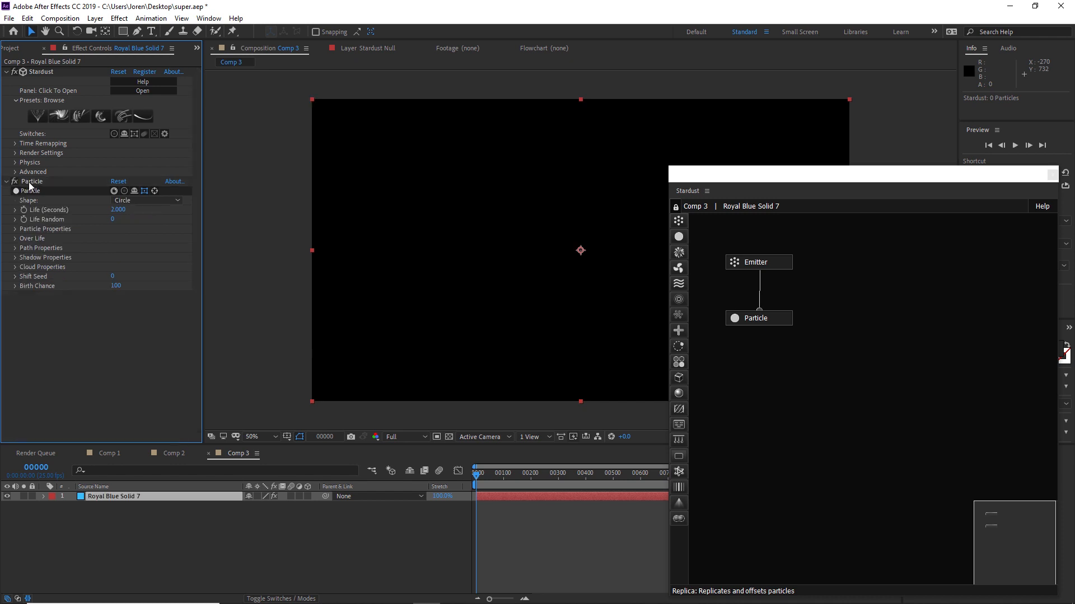
pyautogui.click(14, 181)
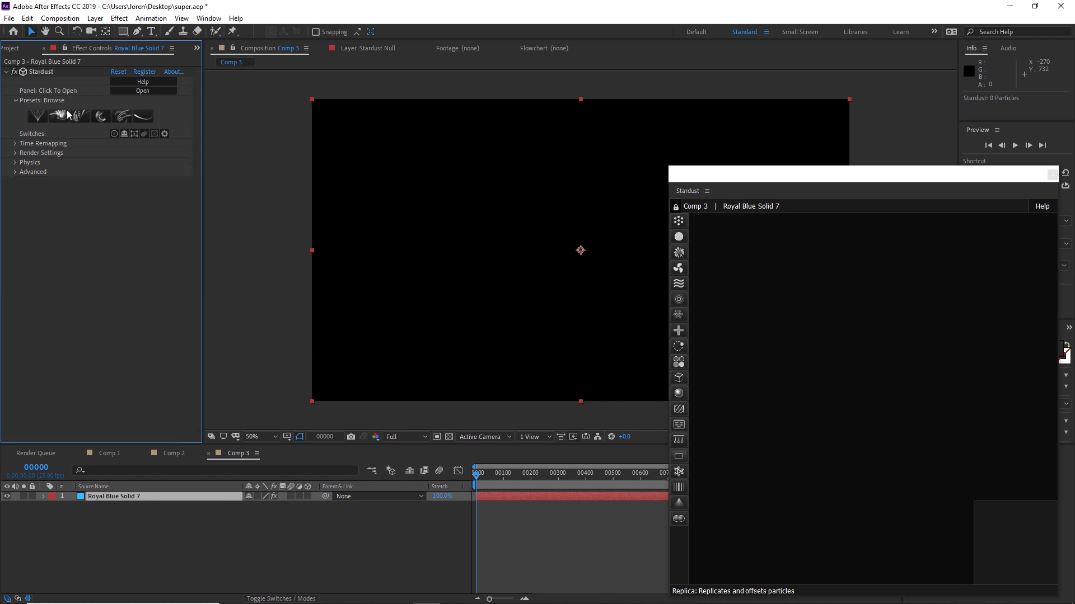
# Add the Volume vdb preset from the Stardust preset library's Volume folder.
pyautogui.click(143, 91)
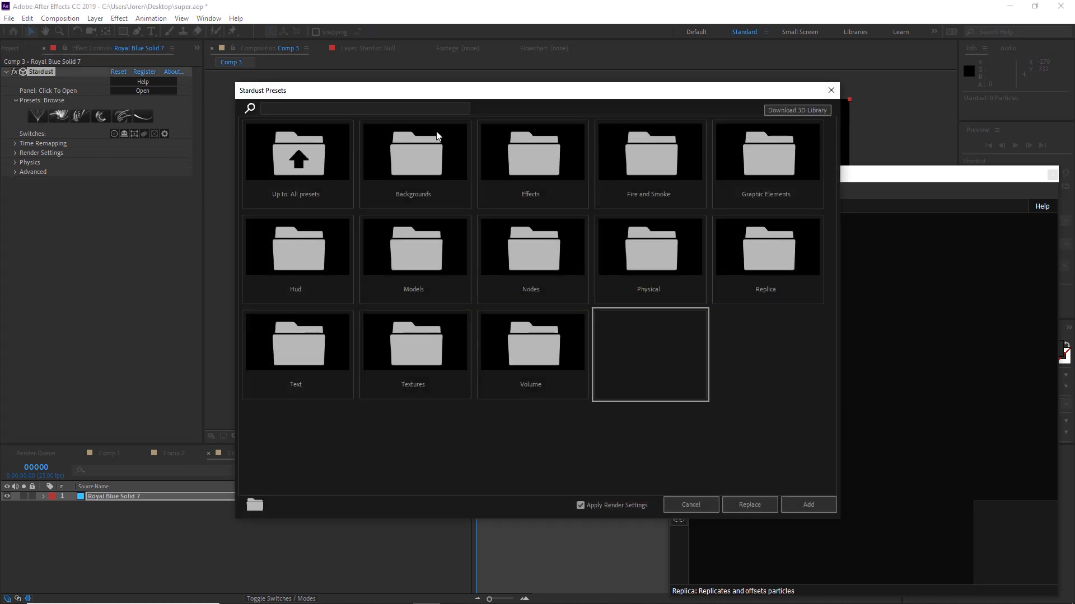
pyautogui.moveTo(543, 362)
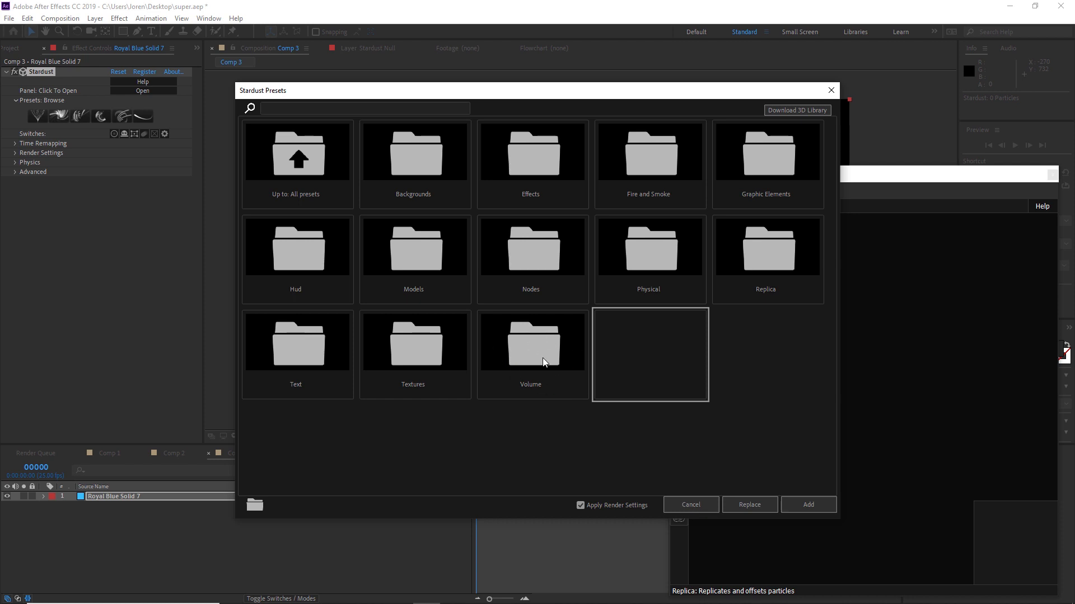
pyautogui.doubleClick(530, 341)
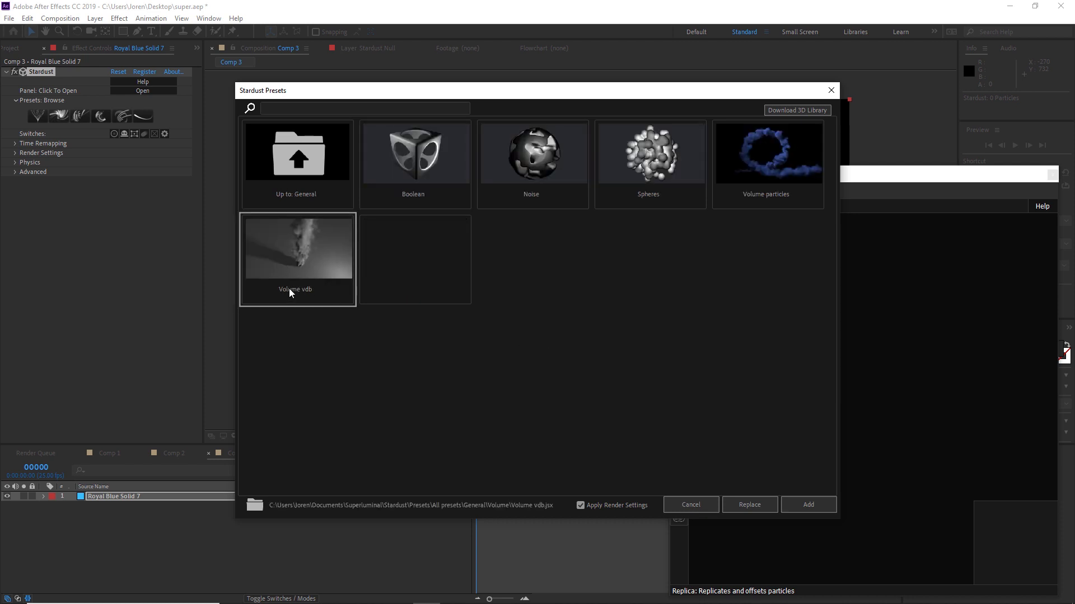
pyautogui.moveTo(807, 505)
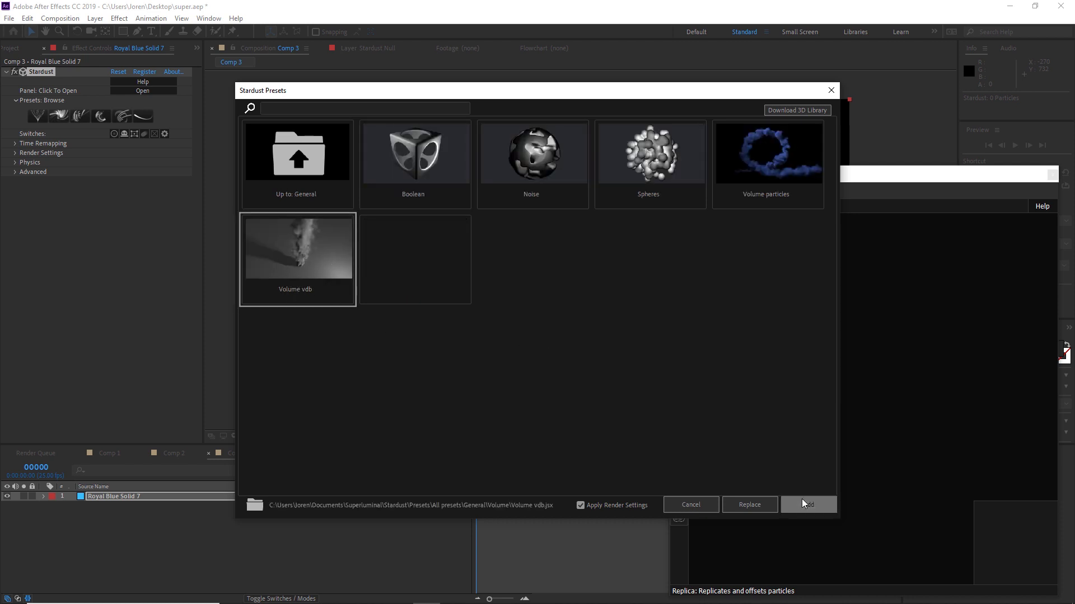
pyautogui.click(807, 505)
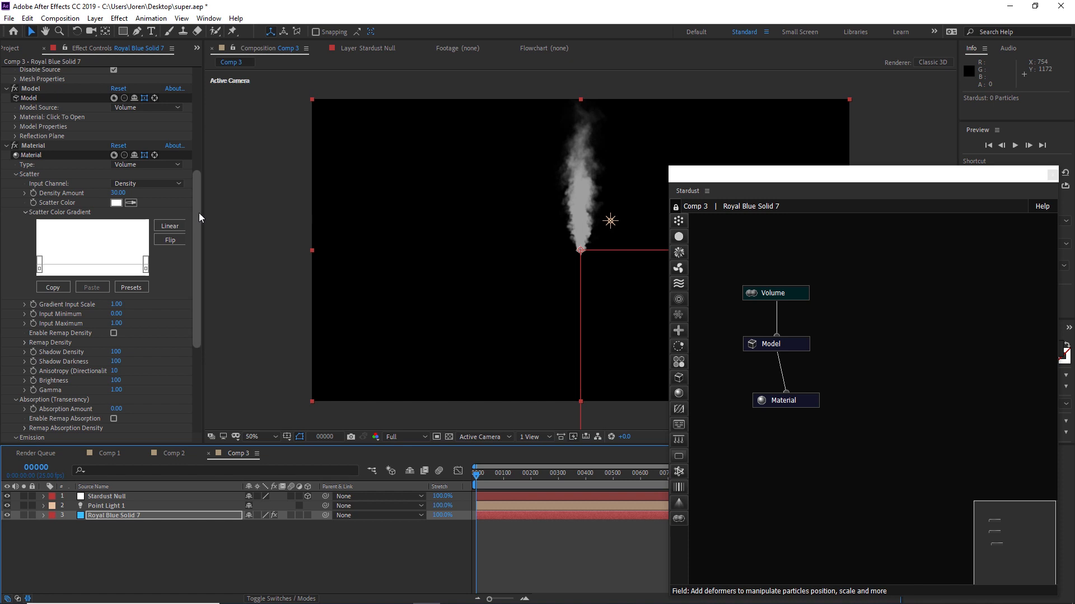
pyautogui.scroll(3)
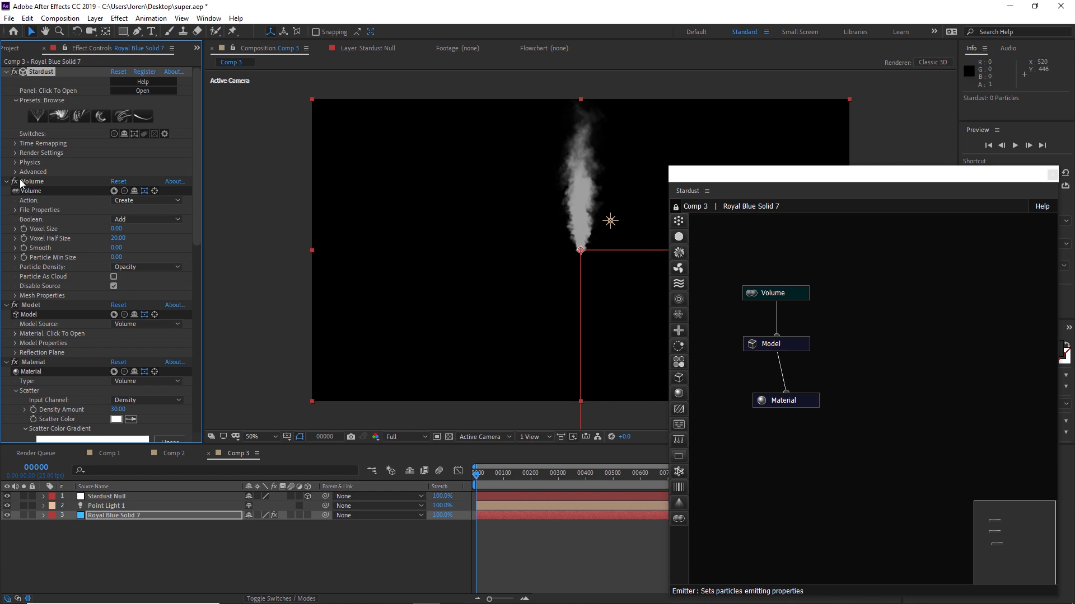
pyautogui.moveTo(30, 200)
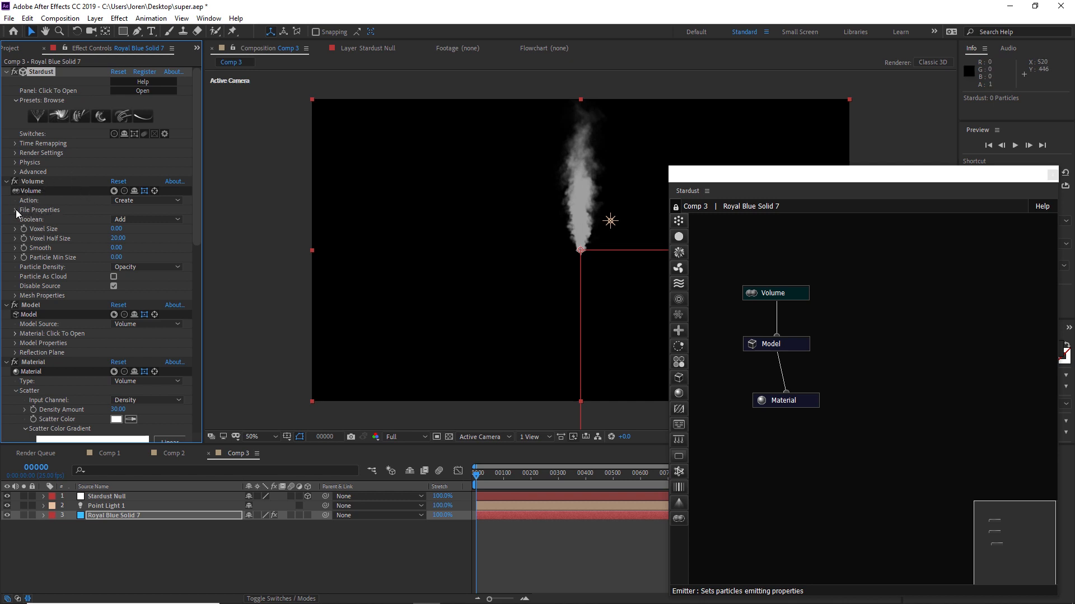
# Load cloud_v056_0.02.vdb from the Clouds folder as the volume's VDB file.
pyautogui.click(15, 210)
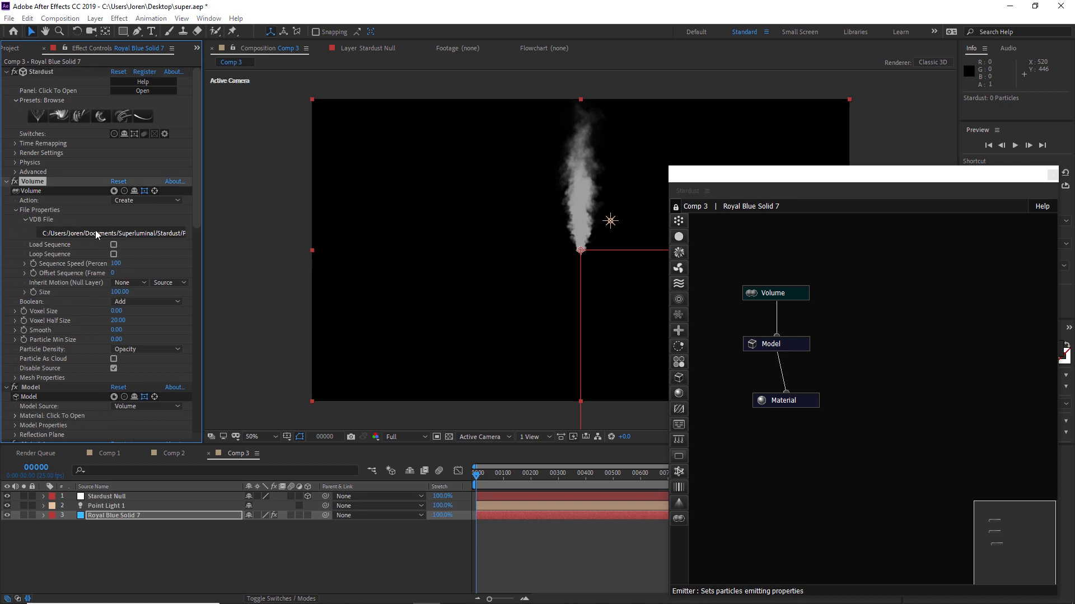
pyautogui.click(113, 233)
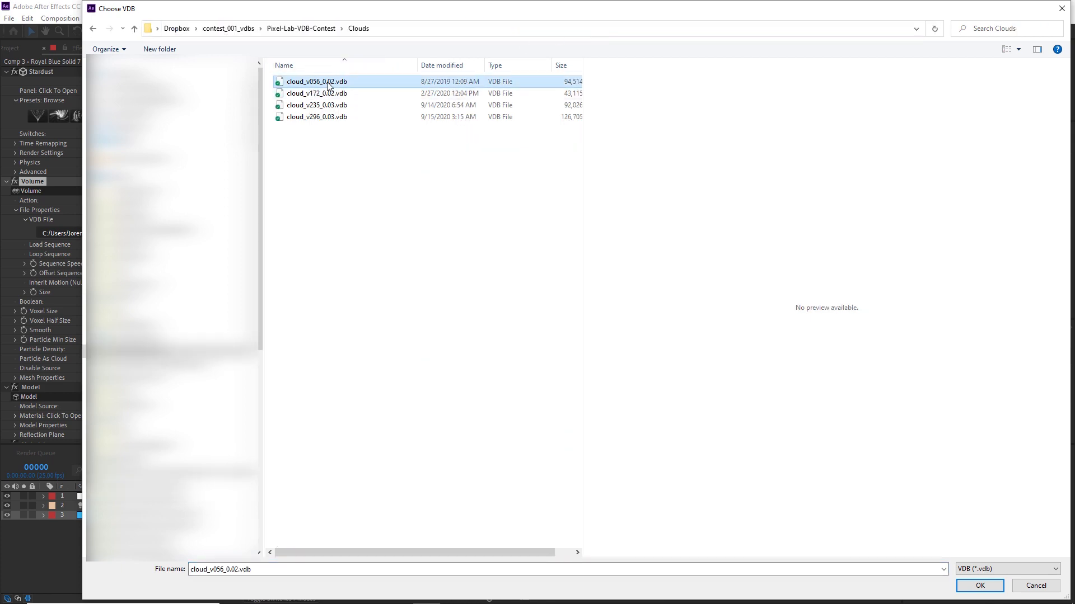
pyautogui.click(977, 585)
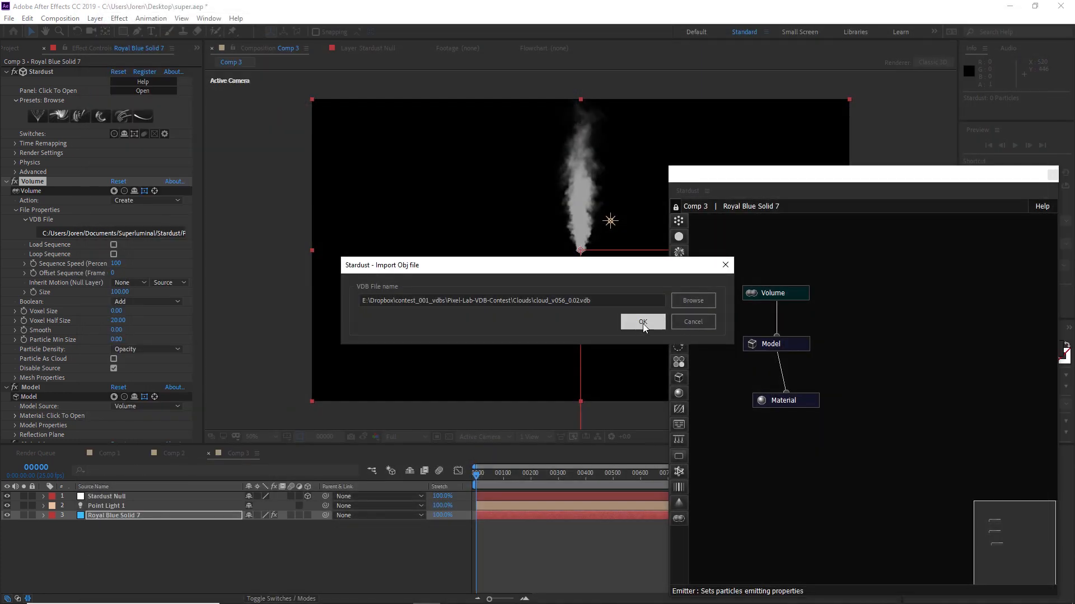
pyautogui.click(642, 322)
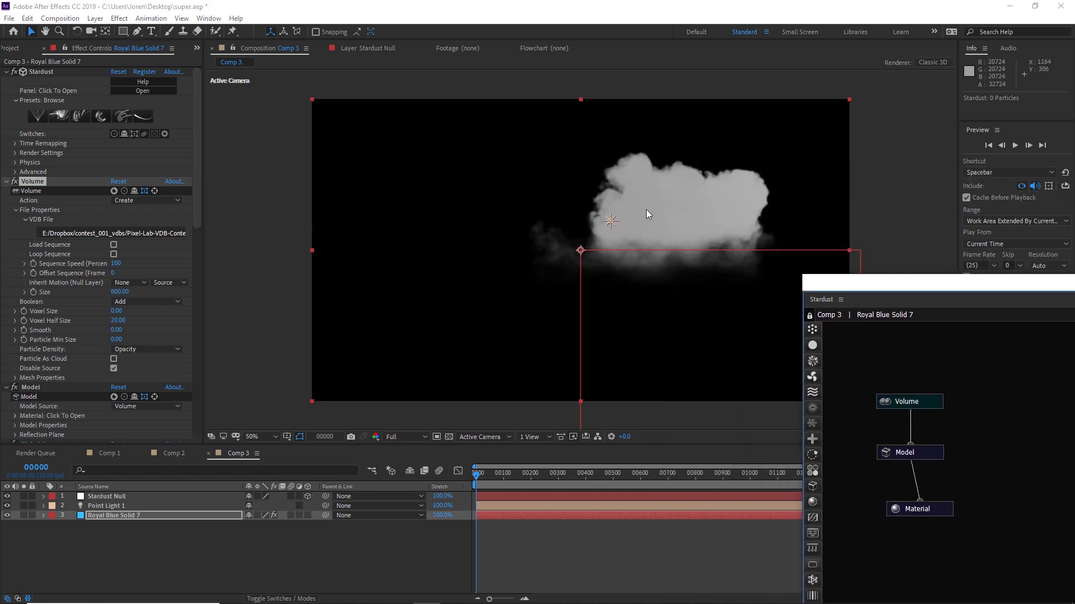
# Begin adding a new layer to Comp 3 from the Layer menu.
pyautogui.click(94, 17)
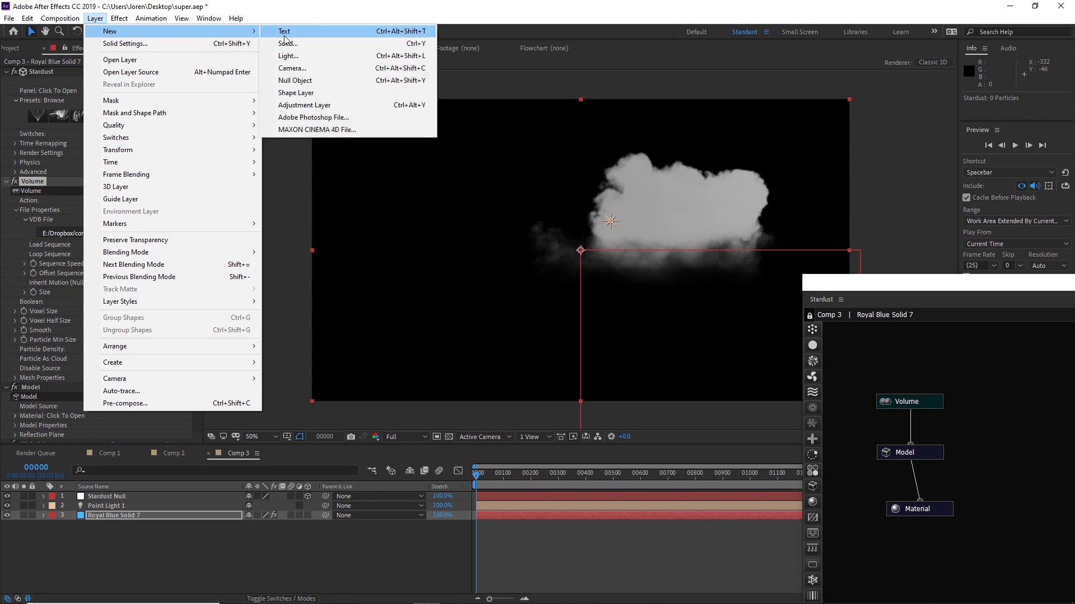
# Add a camera with 35mm settings to Comp 3.
pyautogui.click(291, 67)
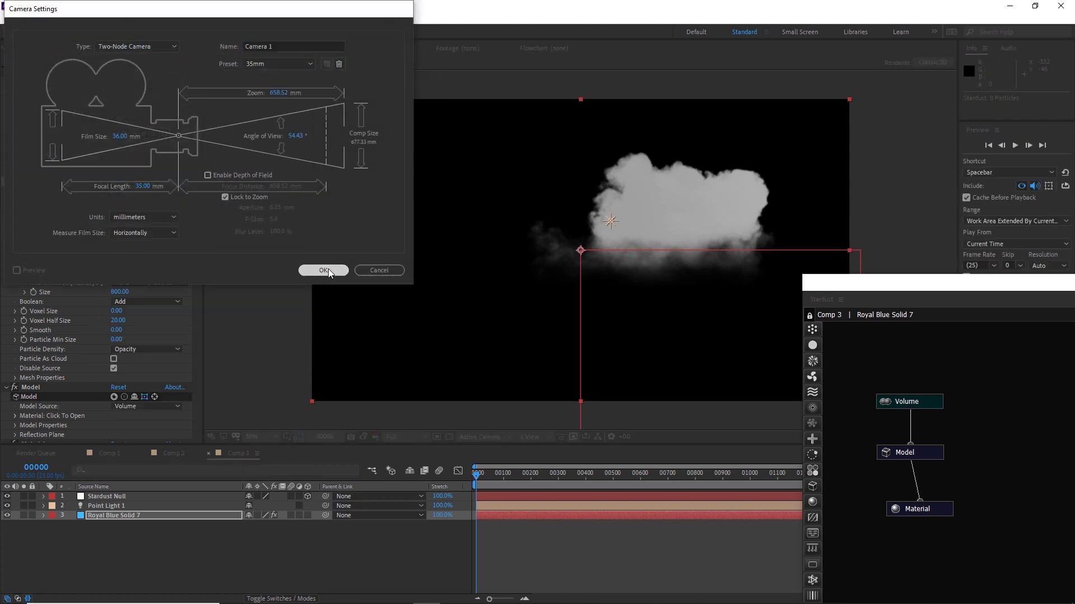
pyautogui.click(323, 270)
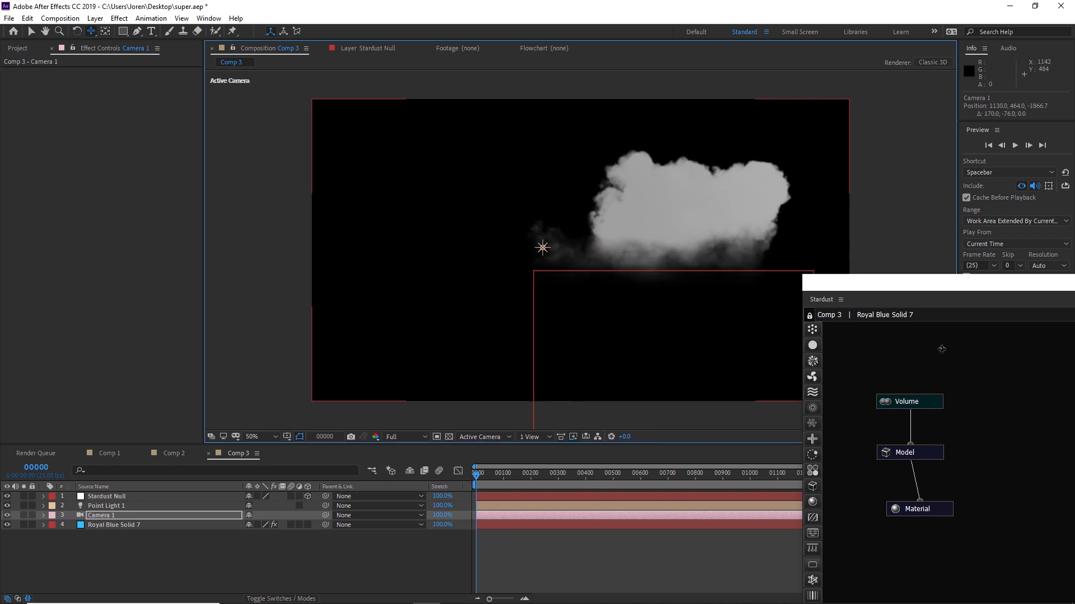
pyautogui.click(108, 497)
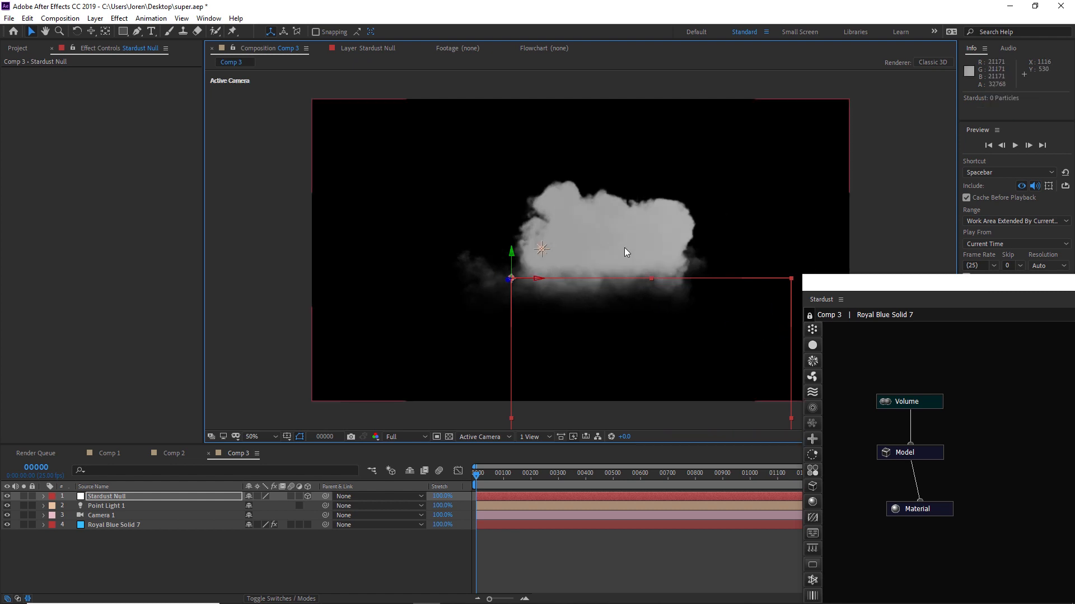
pyautogui.moveTo(164, 560)
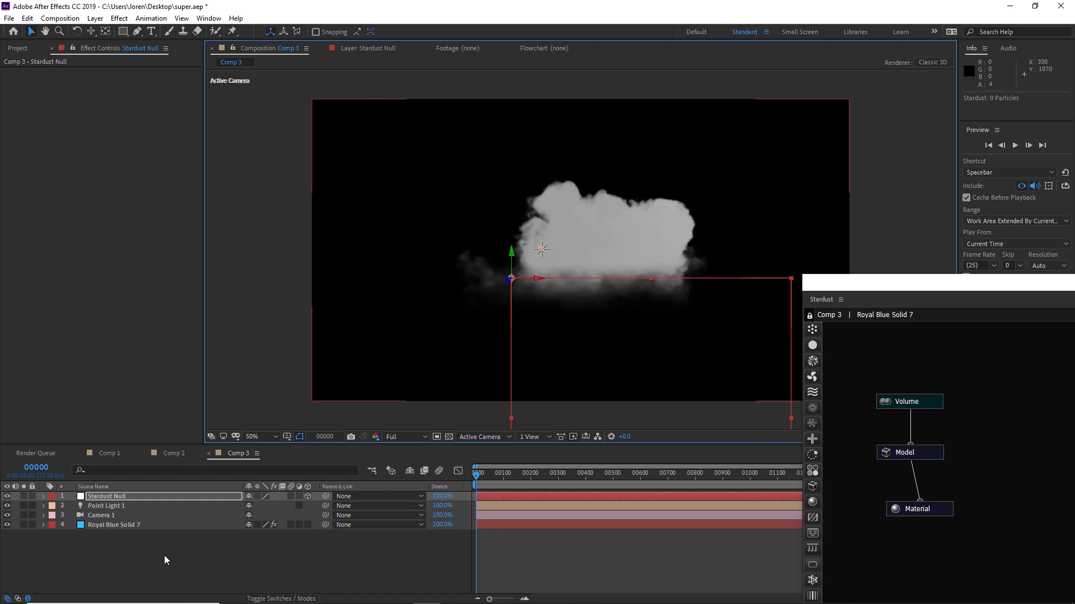
# Enable Casts Shadows on Point Light 1.
pyautogui.click(101, 515)
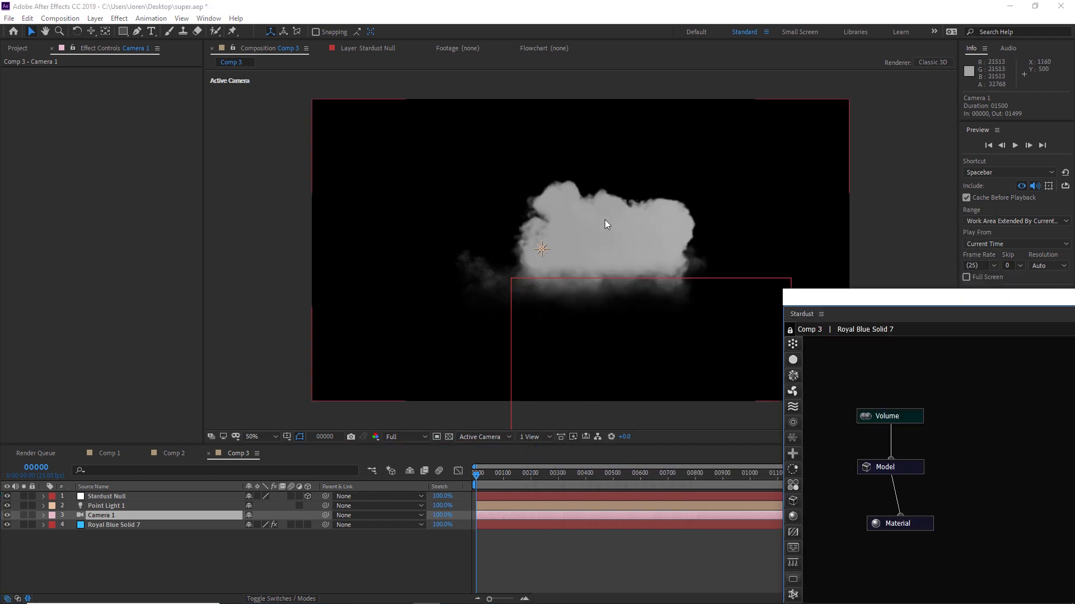
pyautogui.click(106, 506)
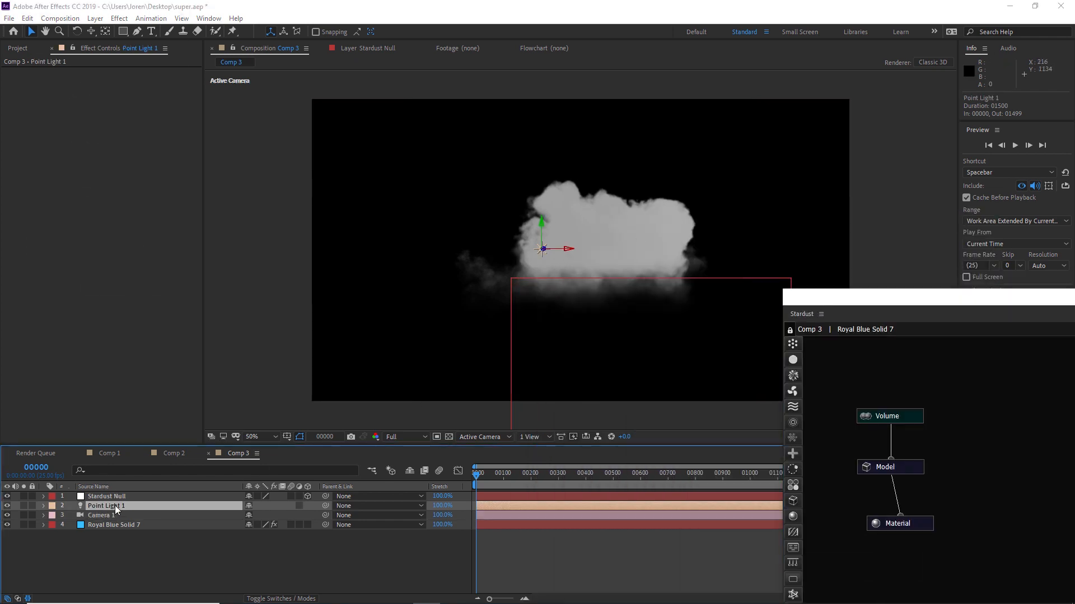
pyautogui.doubleClick(107, 505)
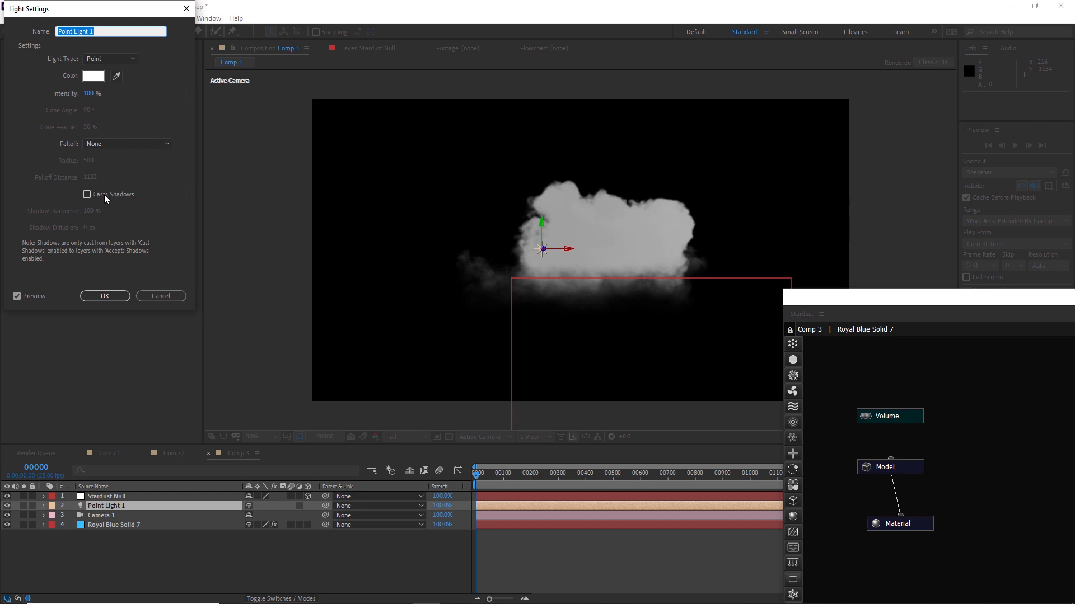
pyautogui.click(104, 295)
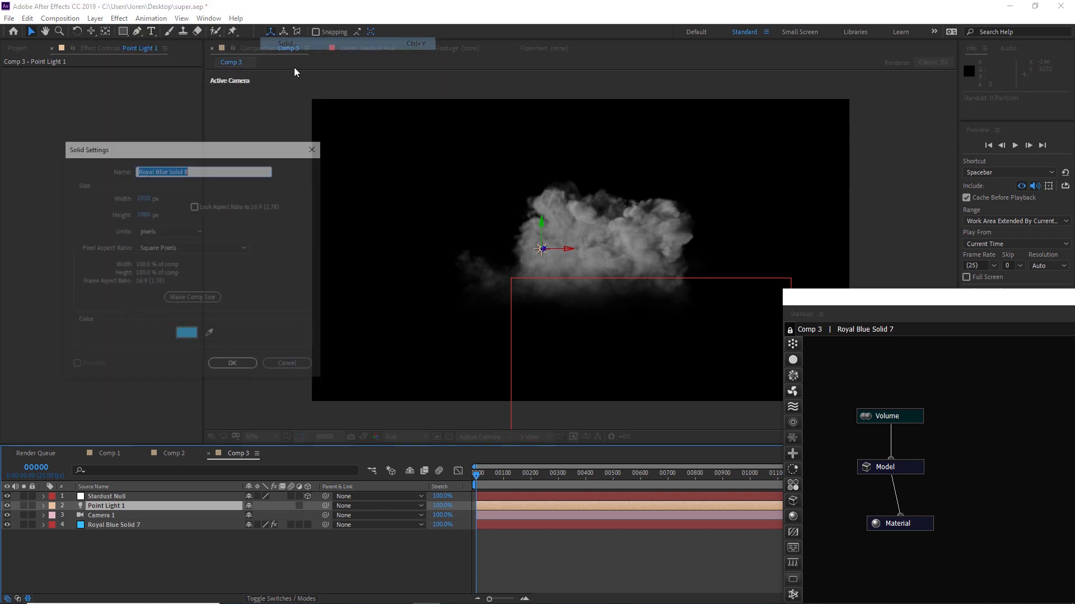
# Add a sky-blue background solid and reconfirm Point Light 1's light settings.
pyautogui.click(232, 362)
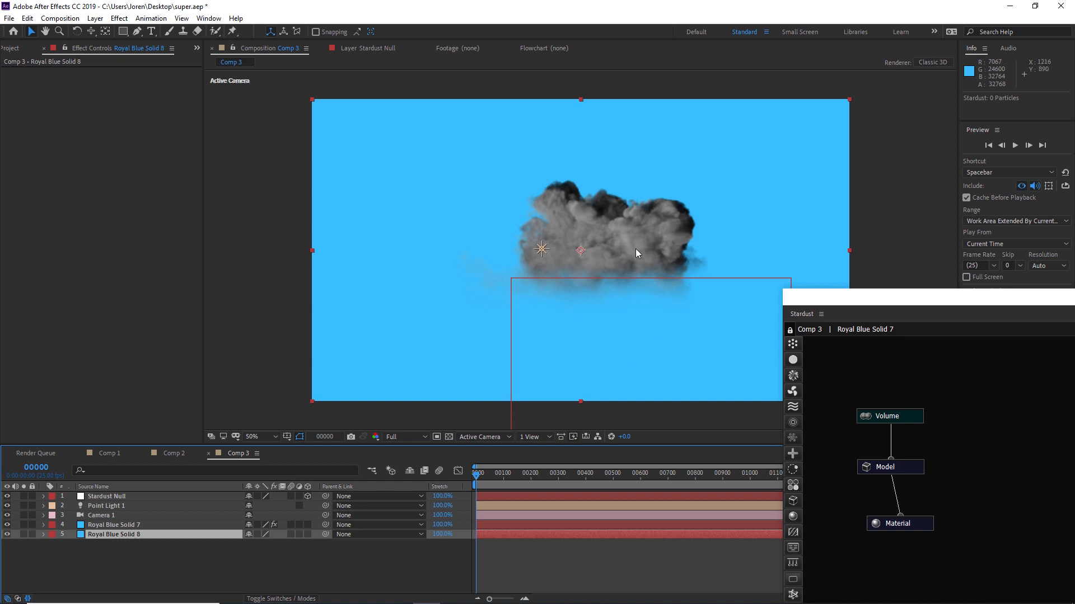
pyautogui.click(106, 506)
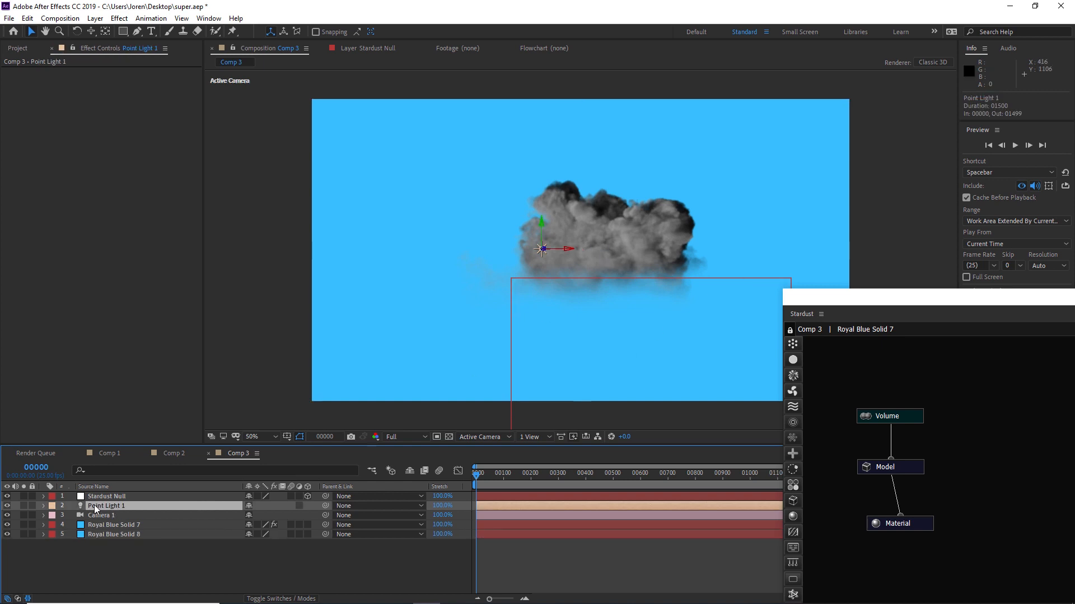
pyautogui.doubleClick(106, 506)
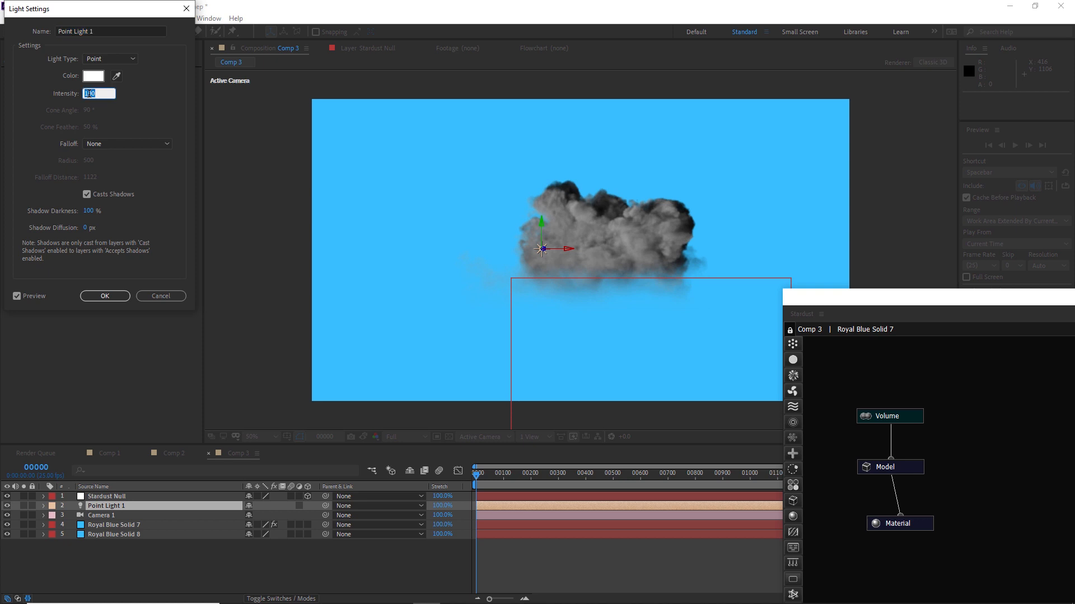
pyautogui.click(104, 297)
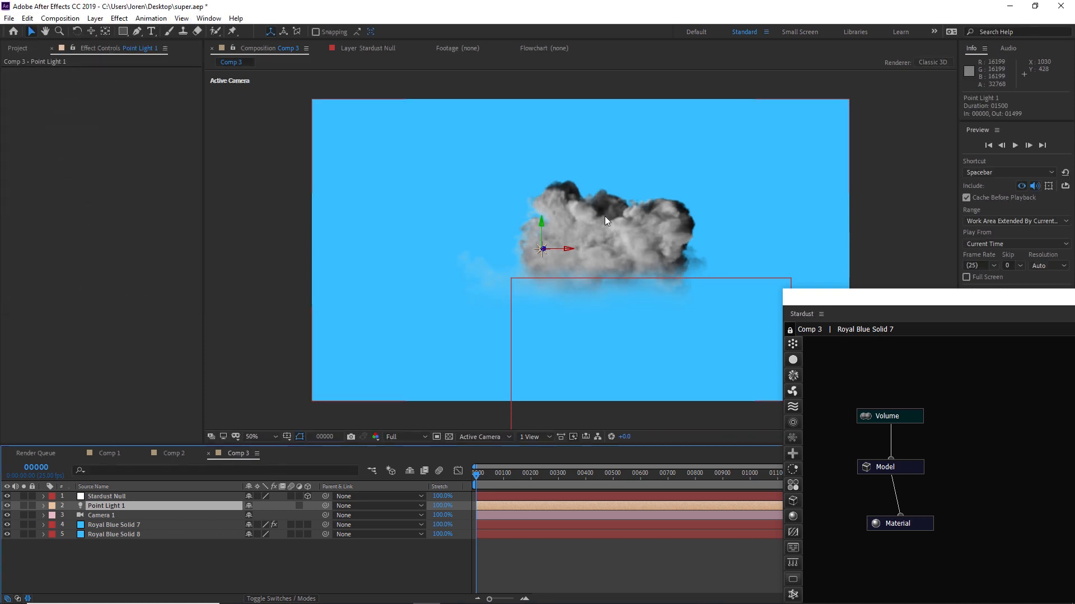
pyautogui.click(113, 524)
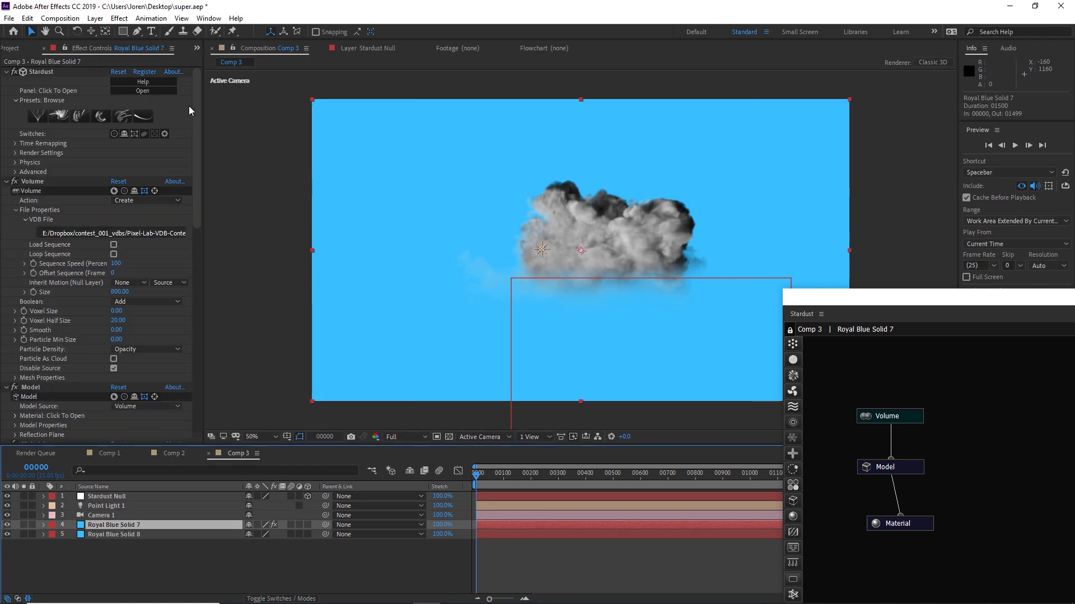
# Lower the Material Scatter Density Amount from 30 to 10 in Effect Controls.
pyautogui.scroll(-3)
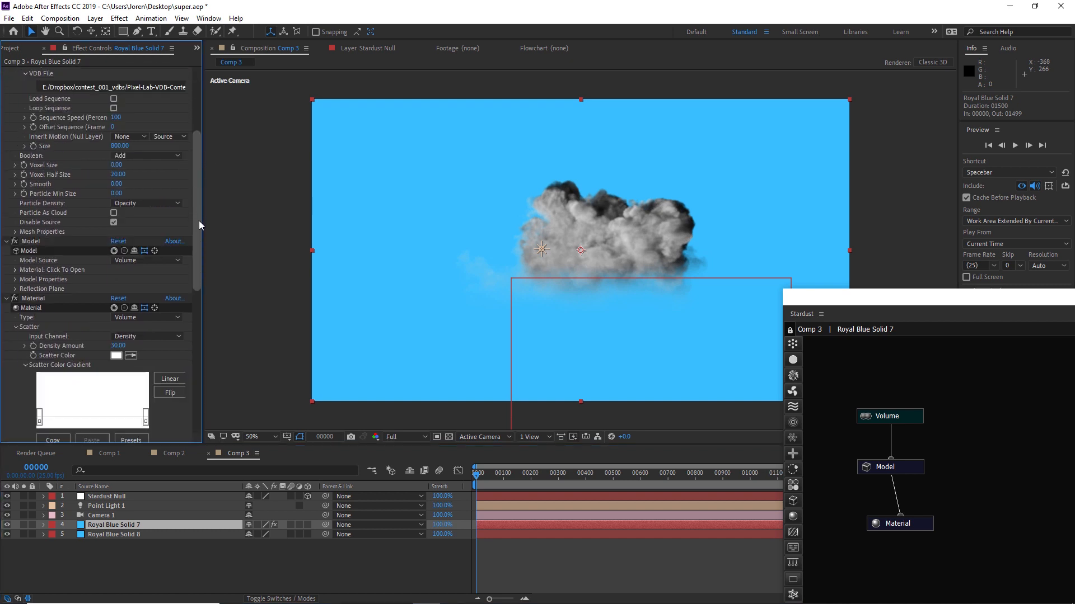
pyautogui.scroll(-3)
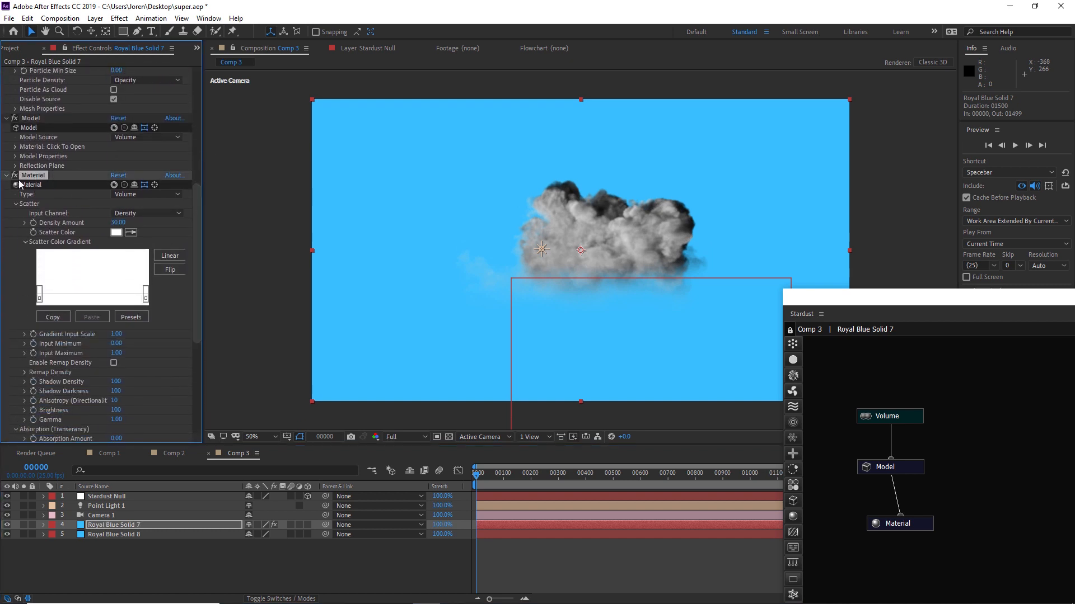
pyautogui.scroll(-3)
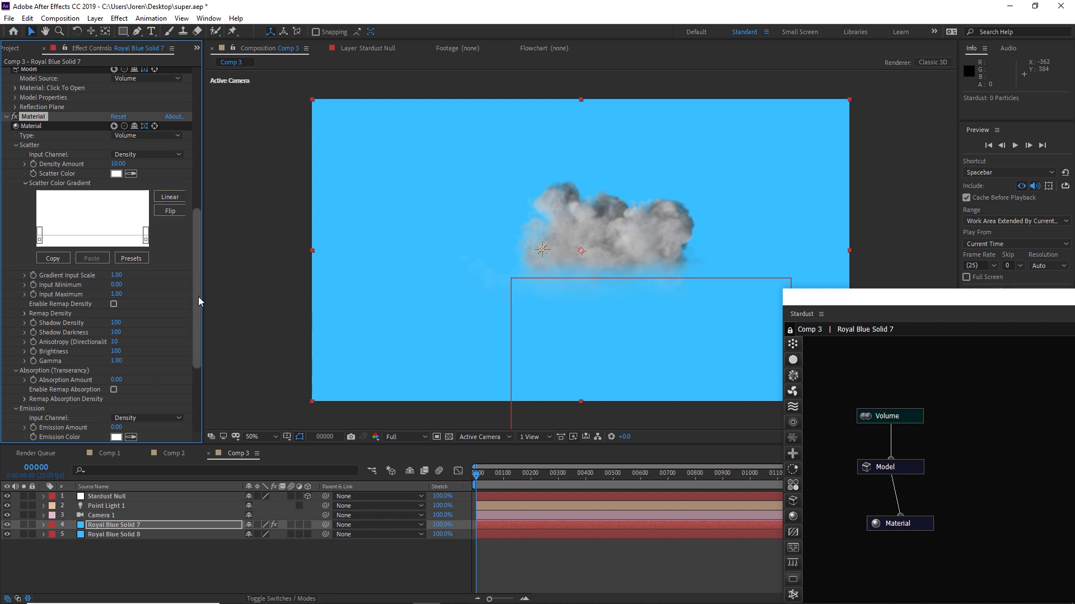
pyautogui.scroll(-3)
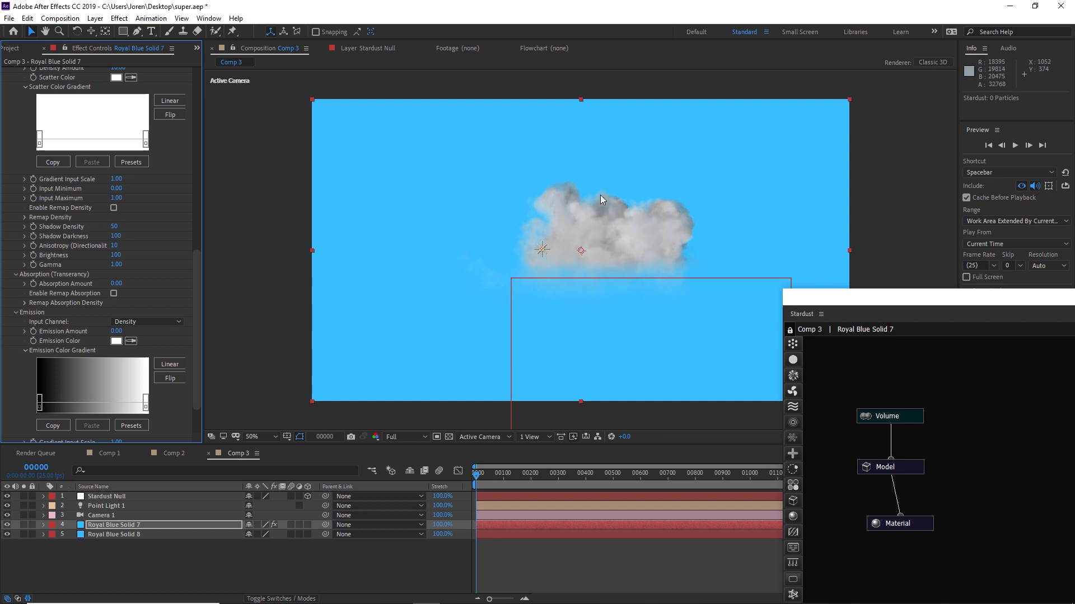
pyautogui.moveTo(510, 232)
pyautogui.write('150')
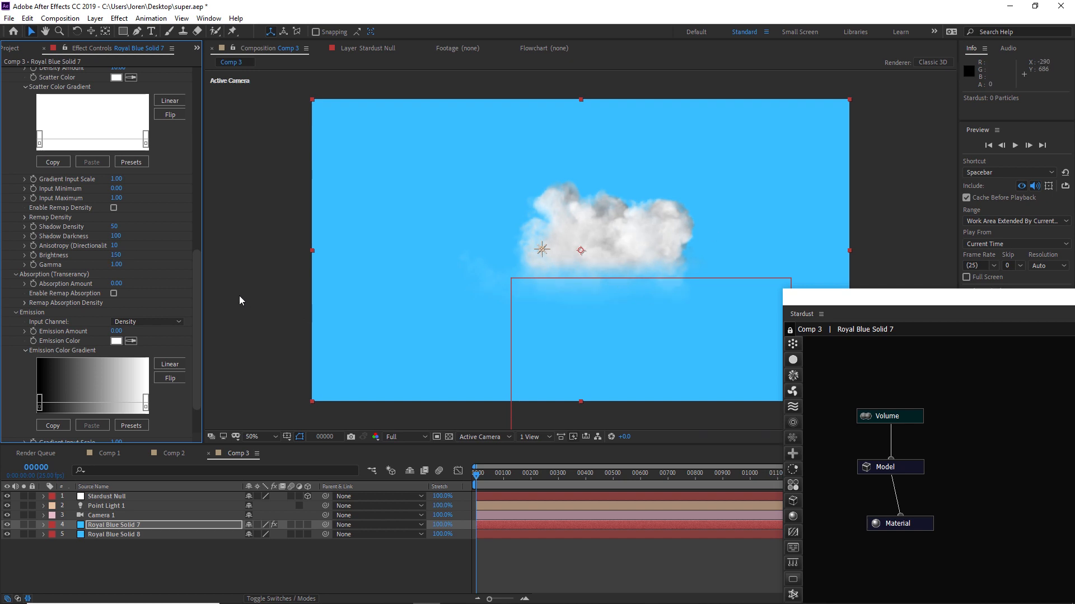
pyautogui.moveTo(196, 271)
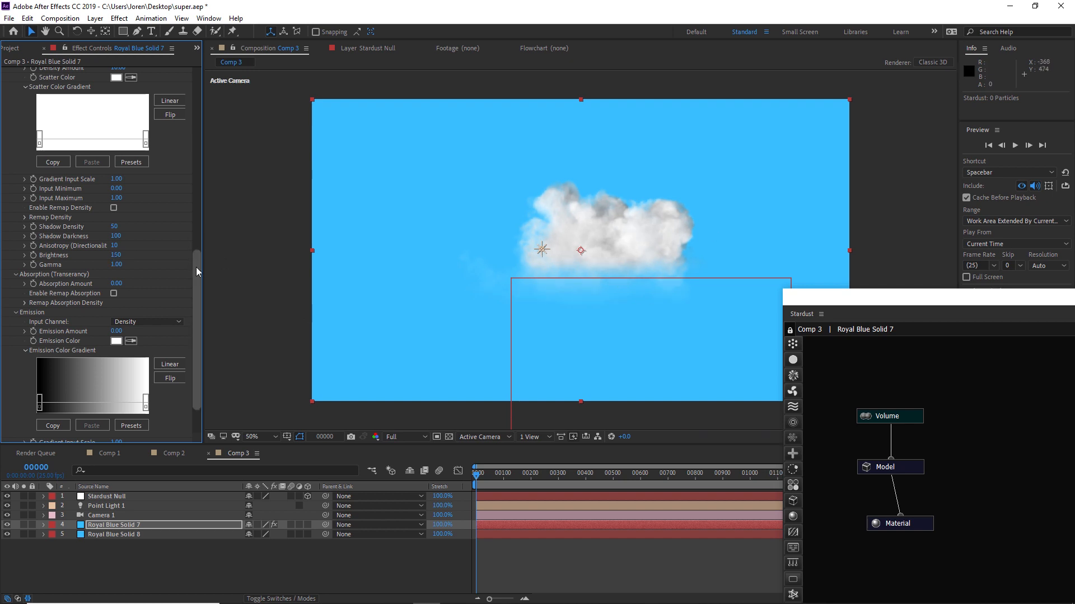
# Set Shadow Density 50, Brightness 150 and Emission Amount 0.50 for the cloud.
pyautogui.scroll(-3)
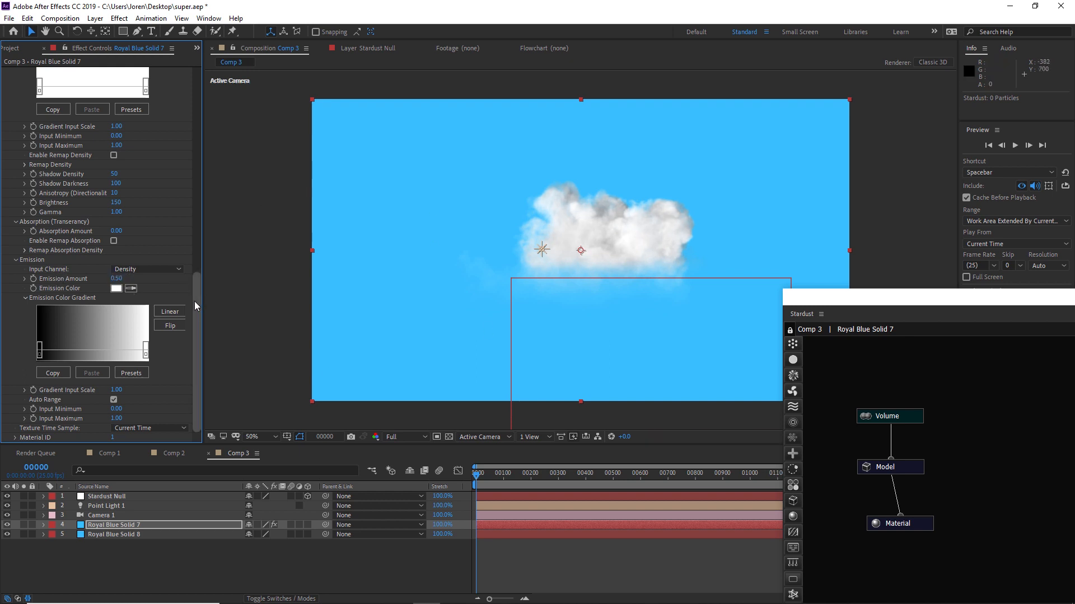
pyautogui.scroll(3)
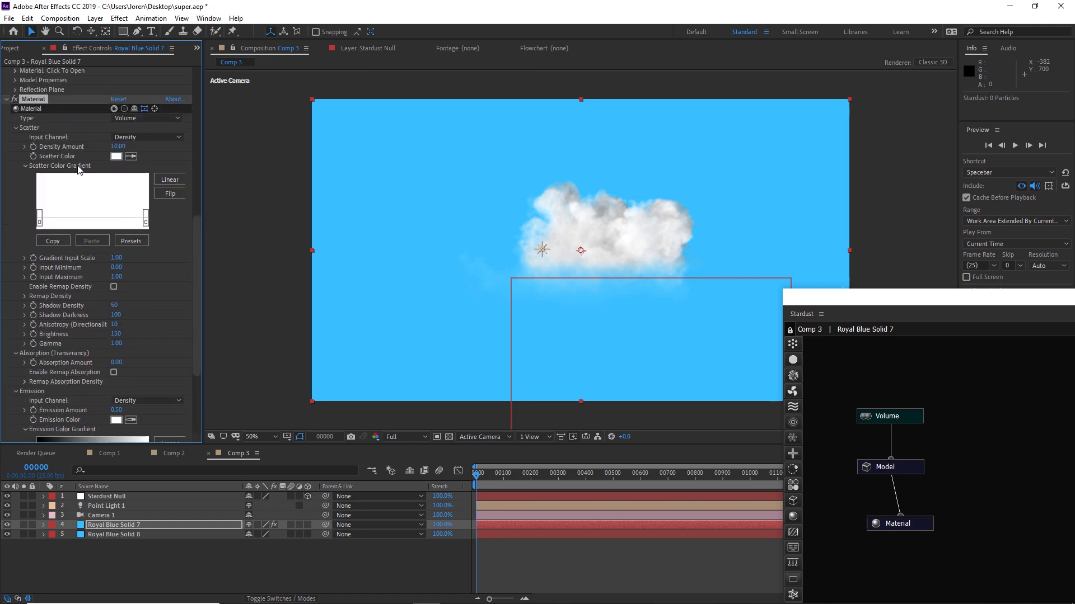
pyautogui.click(131, 241)
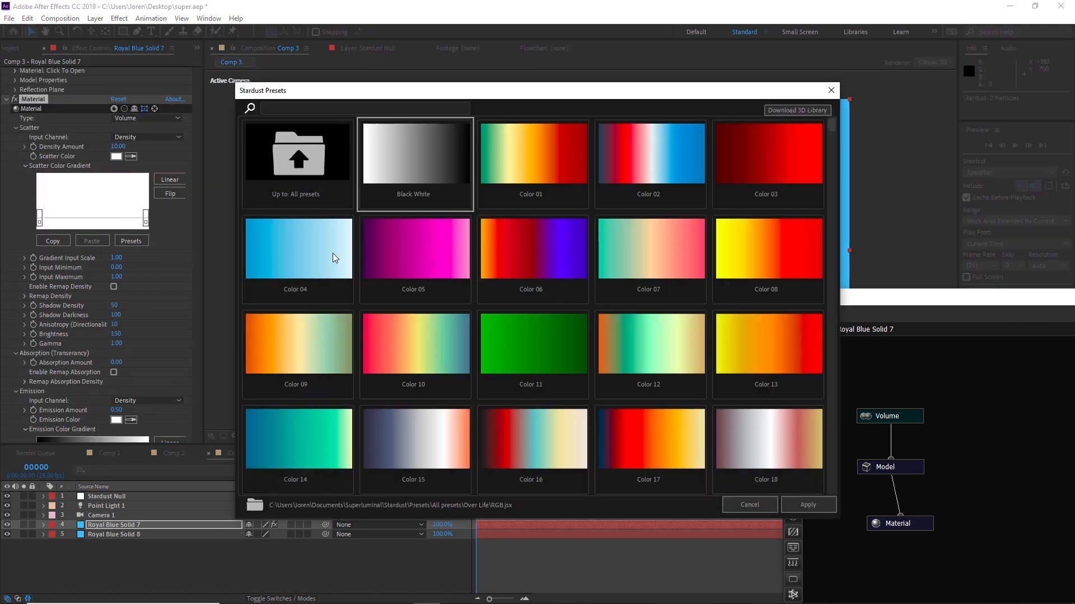
pyautogui.click(807, 504)
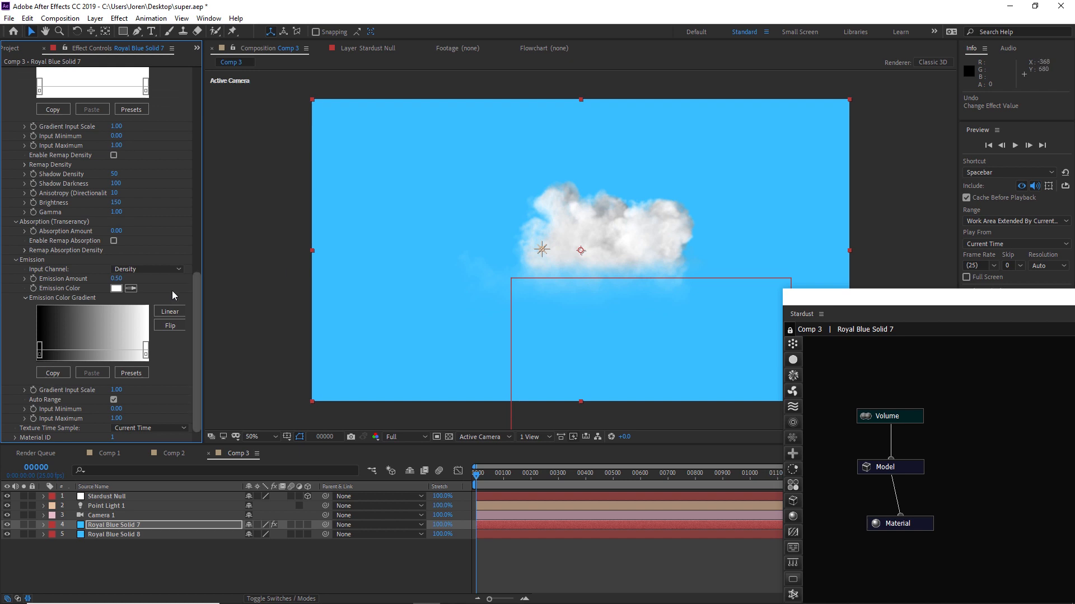
pyautogui.moveTo(287, 319)
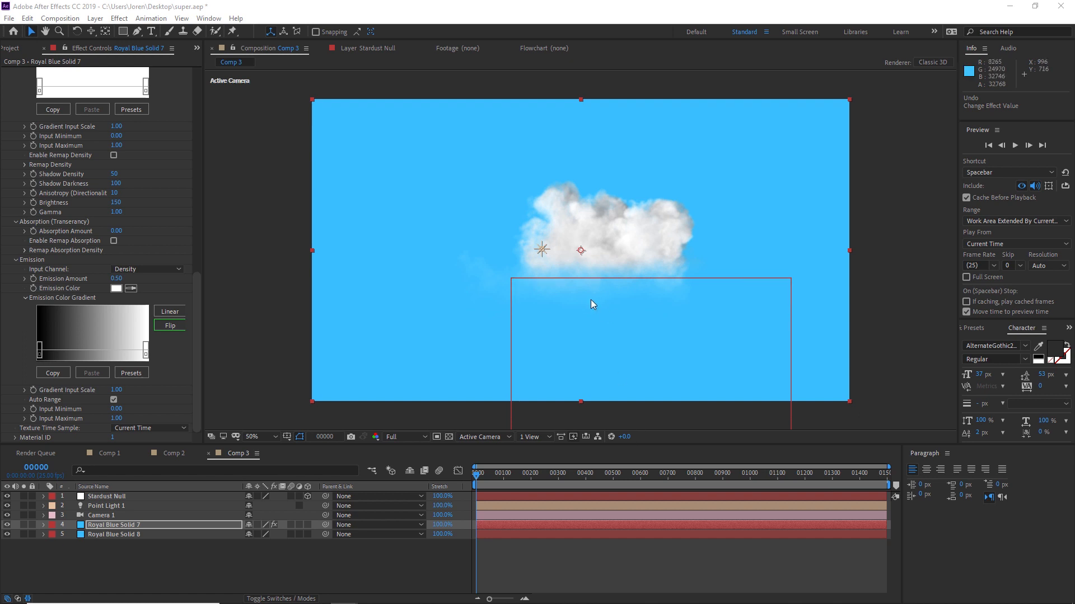
pyautogui.moveTo(594, 315)
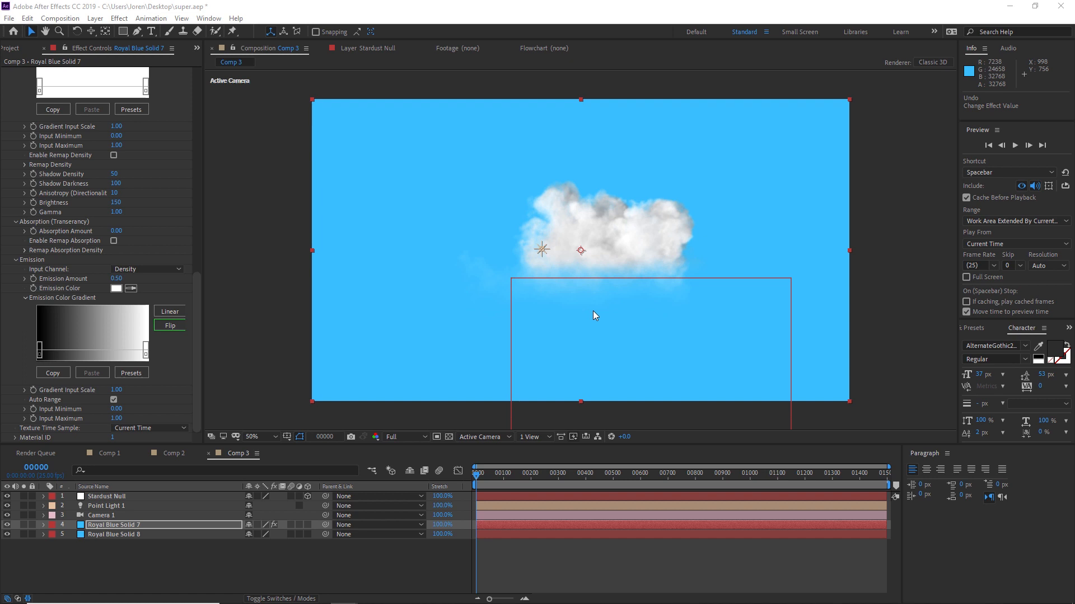
pyautogui.moveTo(664, 282)
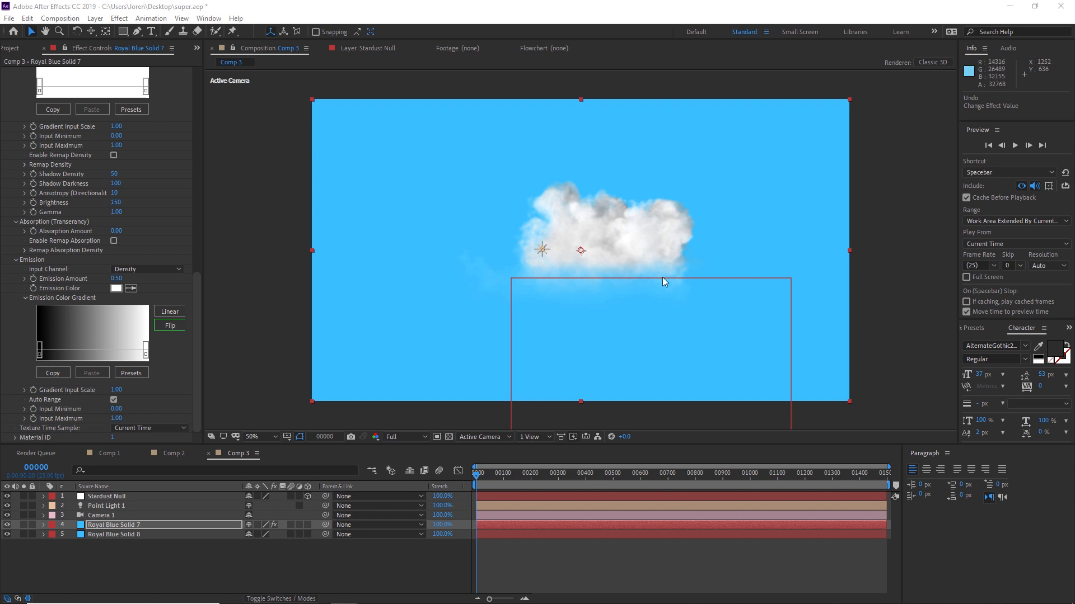
pyautogui.moveTo(321, 482)
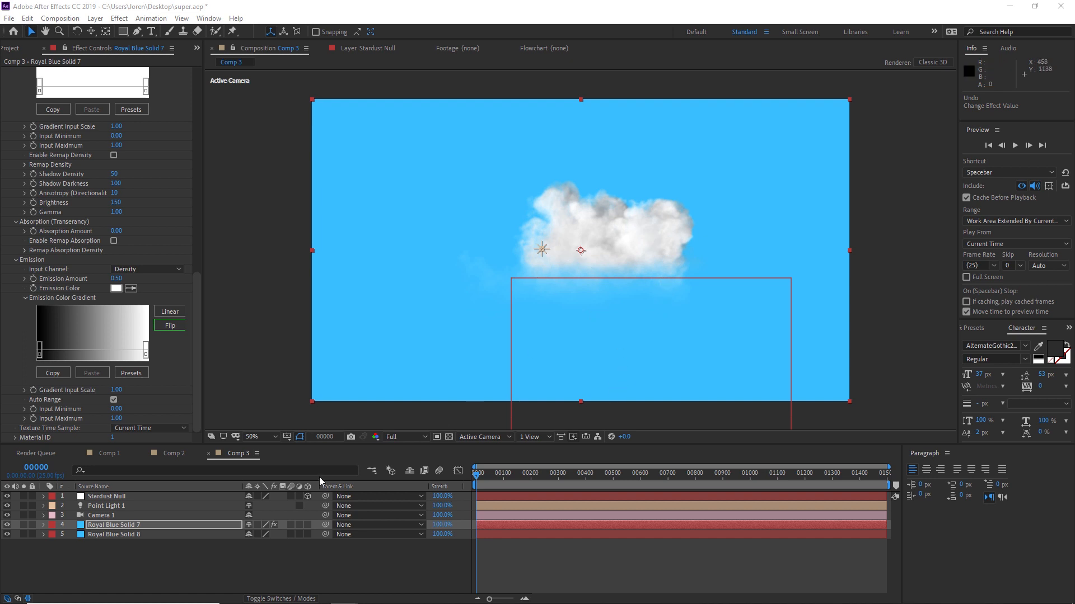
pyautogui.moveTo(580, 340)
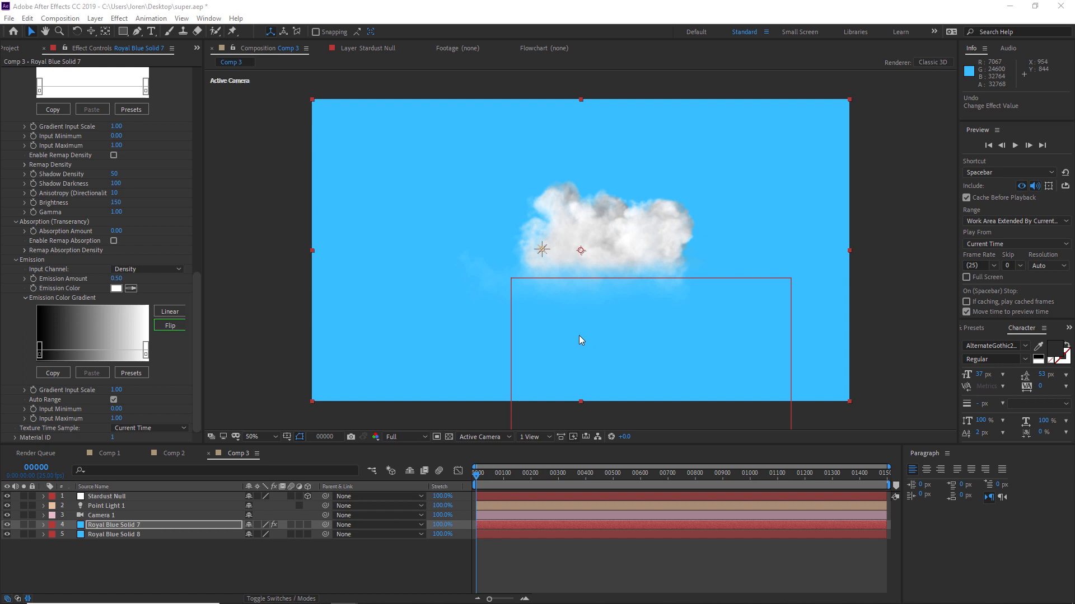
pyautogui.moveTo(561, 357)
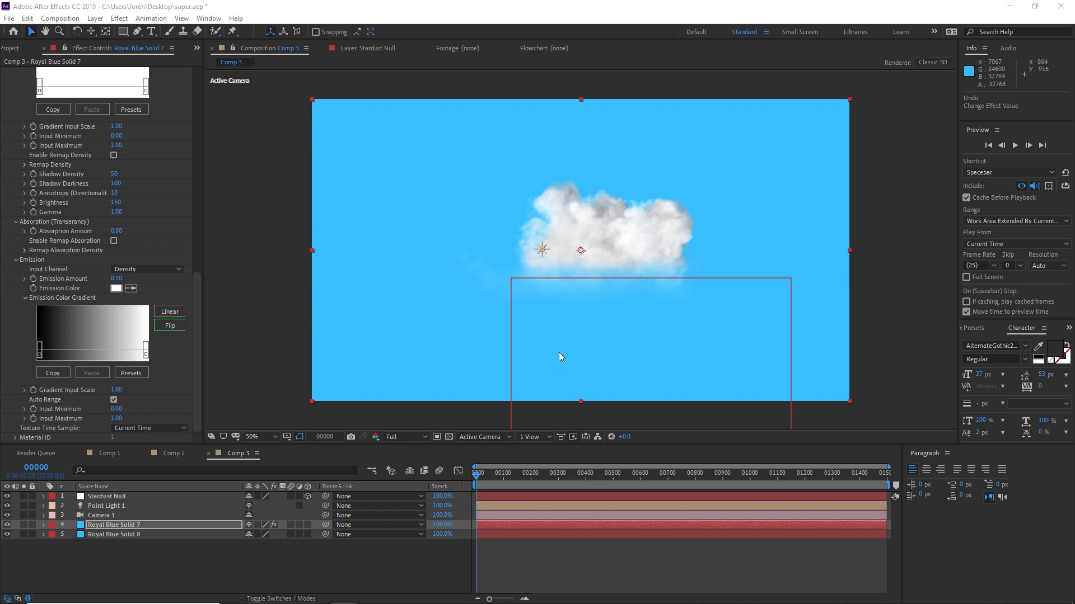
pyautogui.moveTo(735, 357)
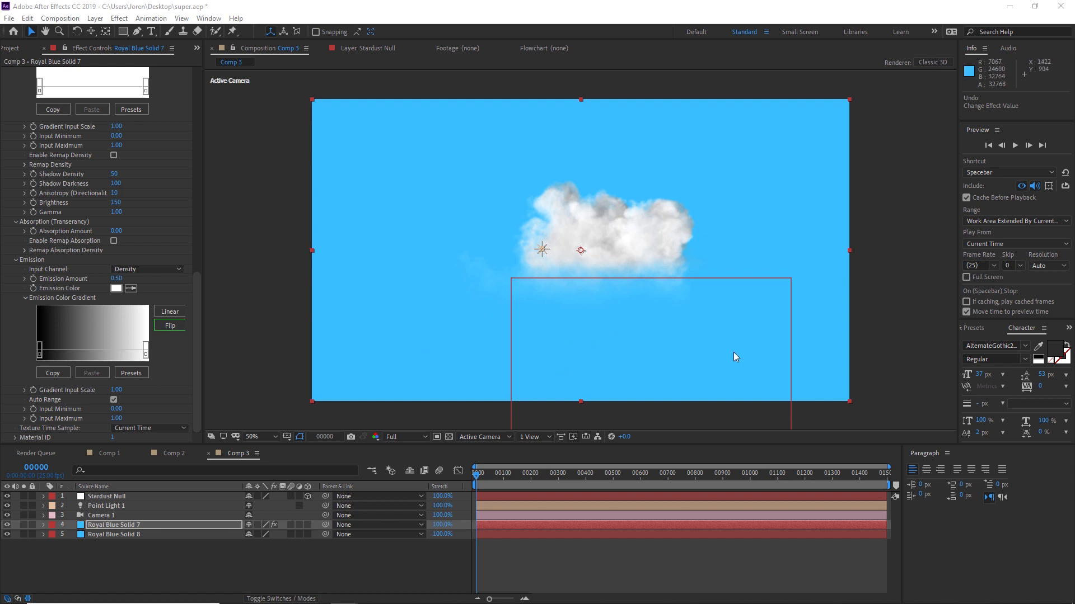
pyautogui.moveTo(682, 360)
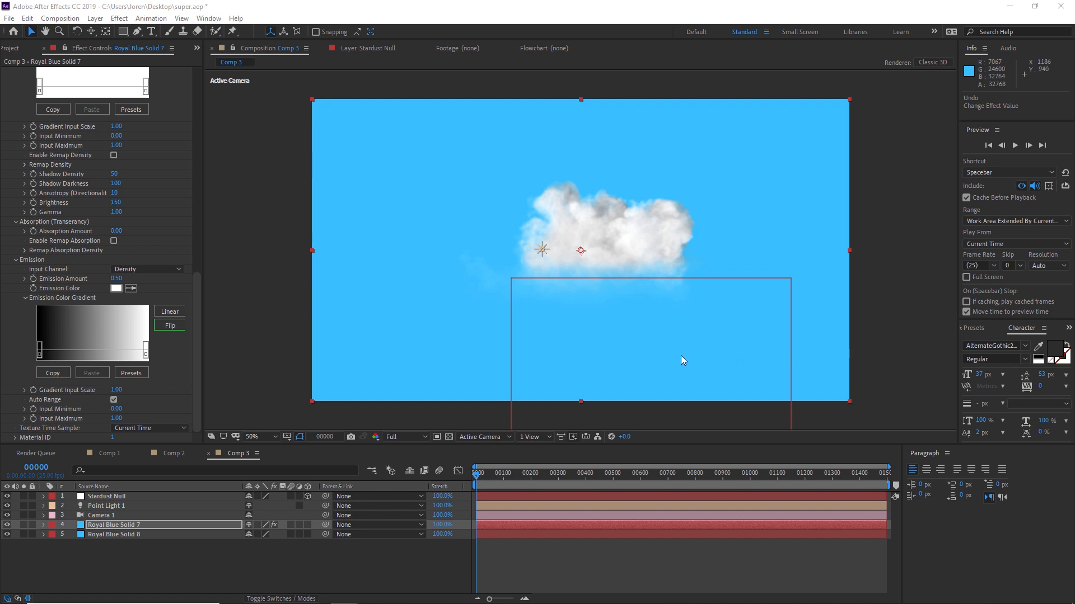
pyautogui.moveTo(592, 228)
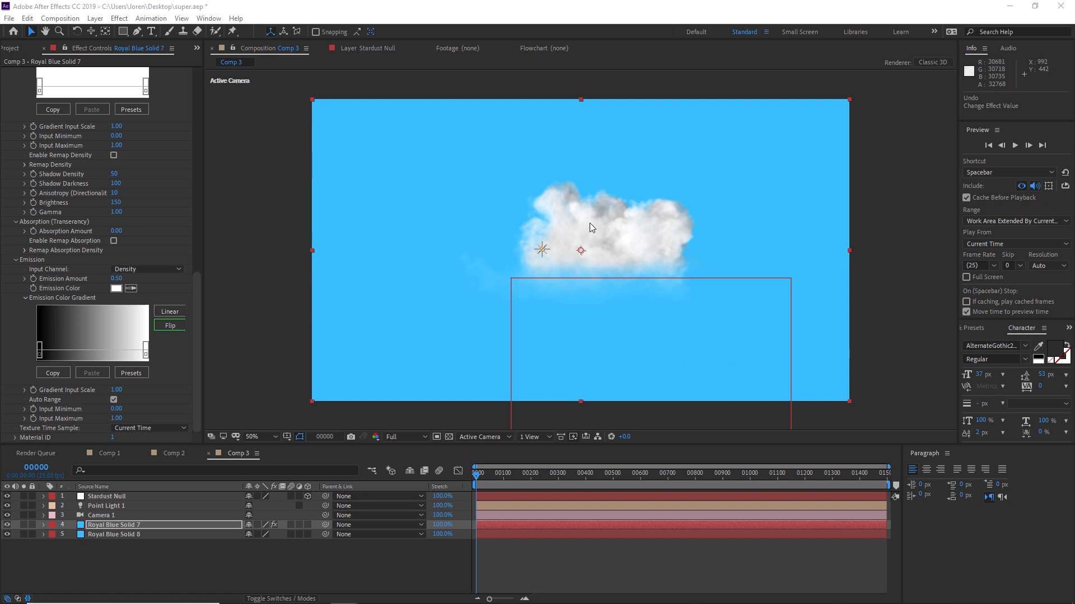